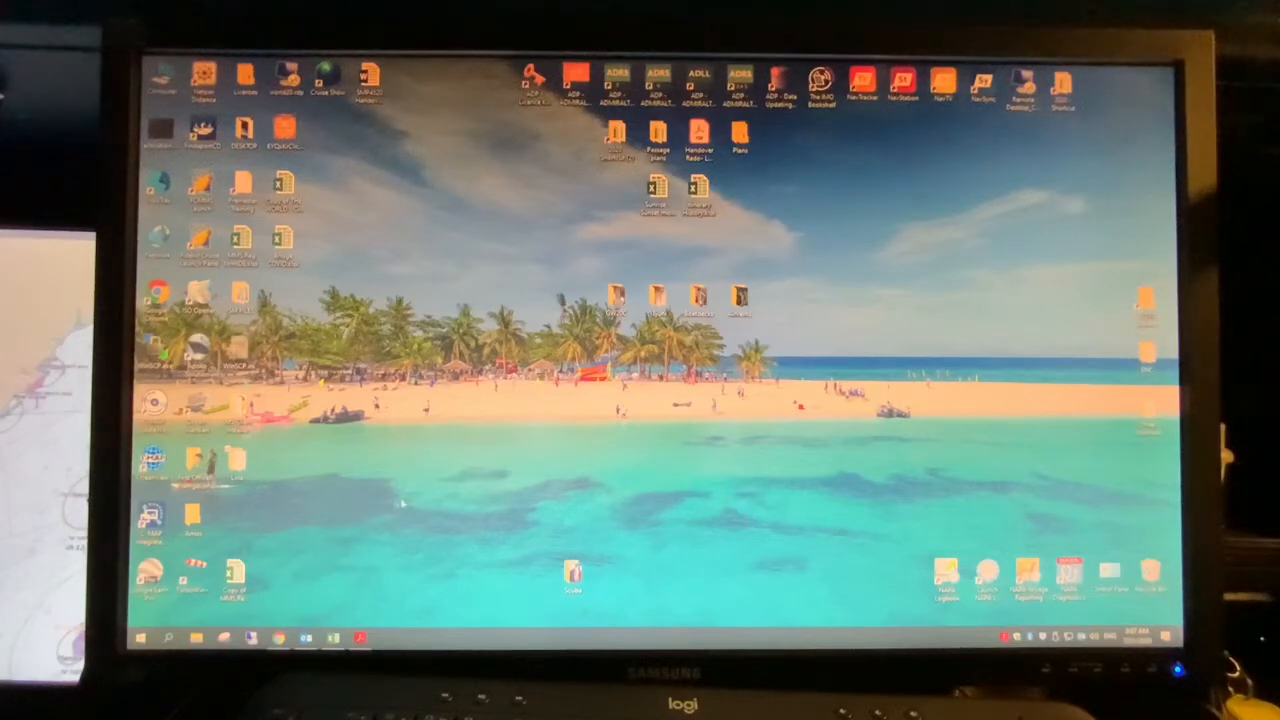
Launch Outlook and open the NavSync updating report from the ARCS Weekly Update email.
click(252, 636)
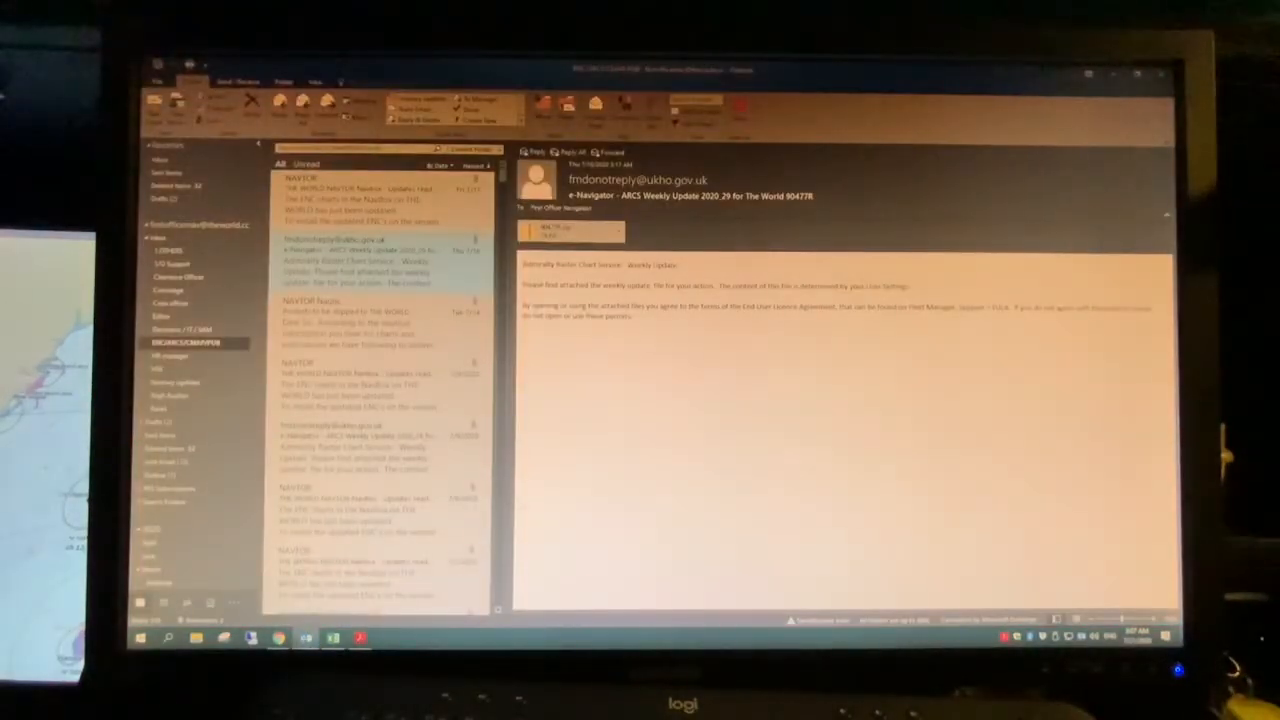
click(380, 196)
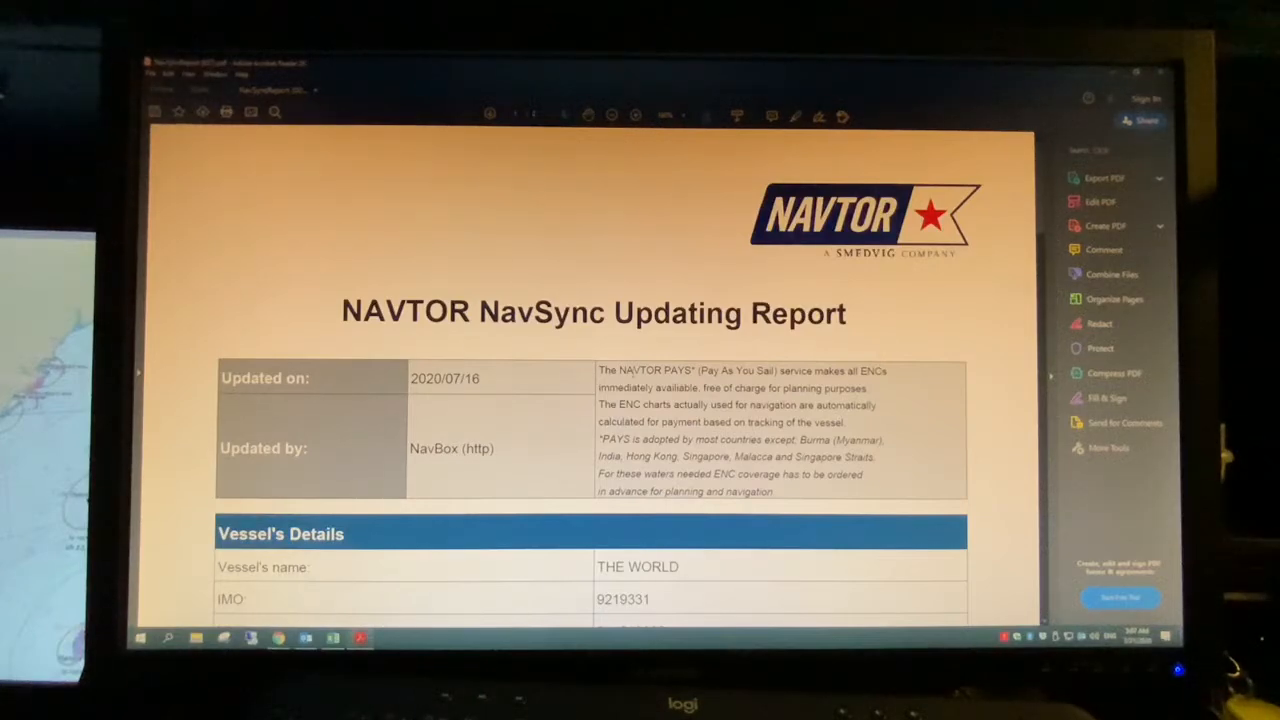
Scroll the NavSync report down to the Updating Details table showing AVCS Week 29 2020.
scroll(down, 3)
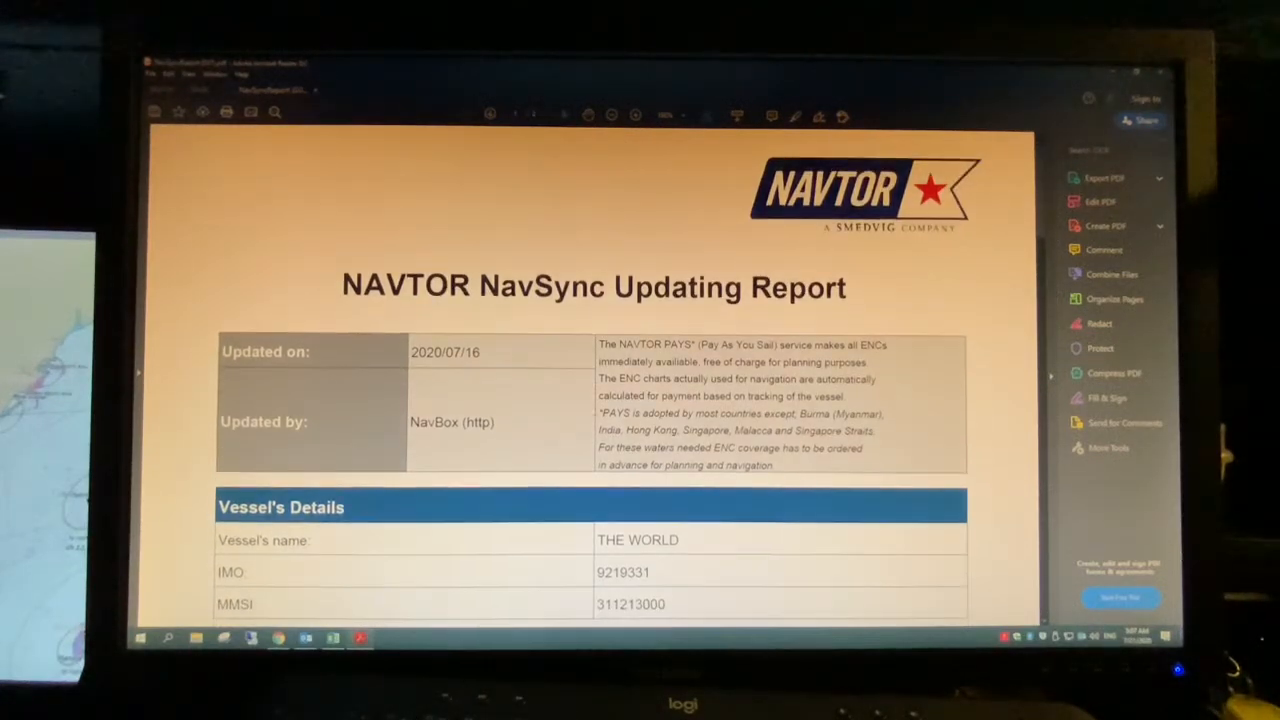
scroll(down, 3)
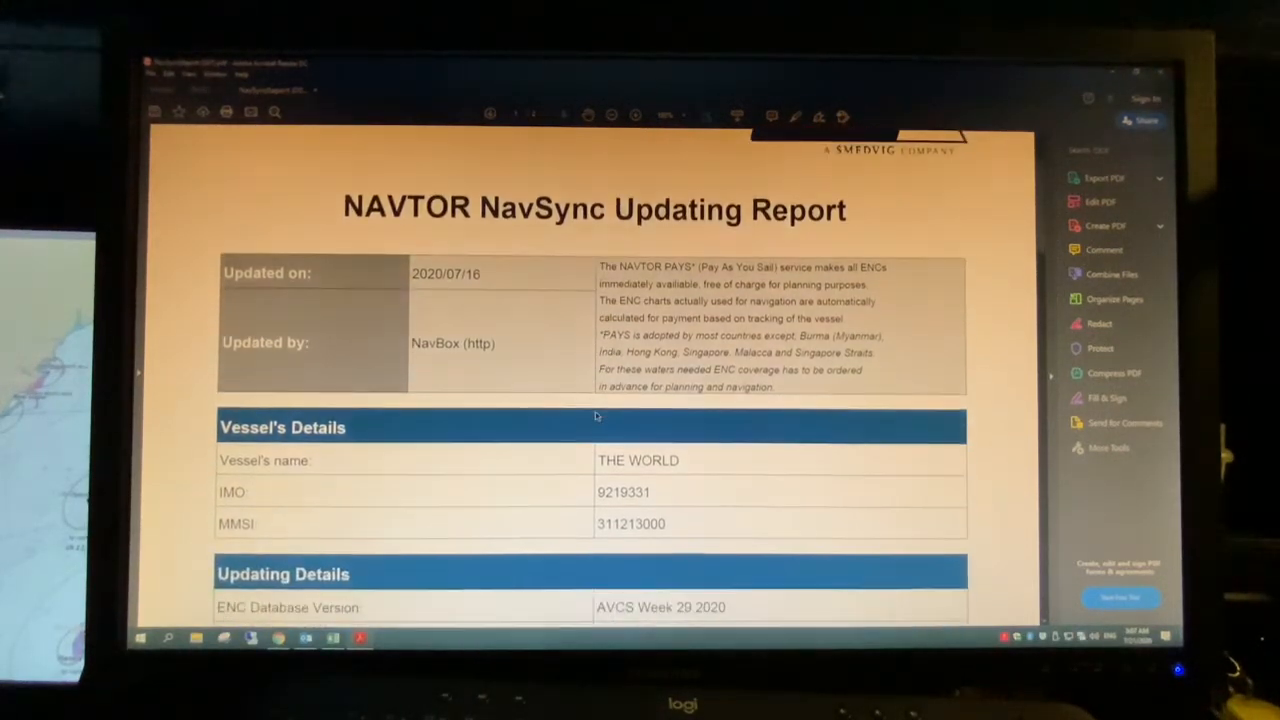
scroll(down, 3)
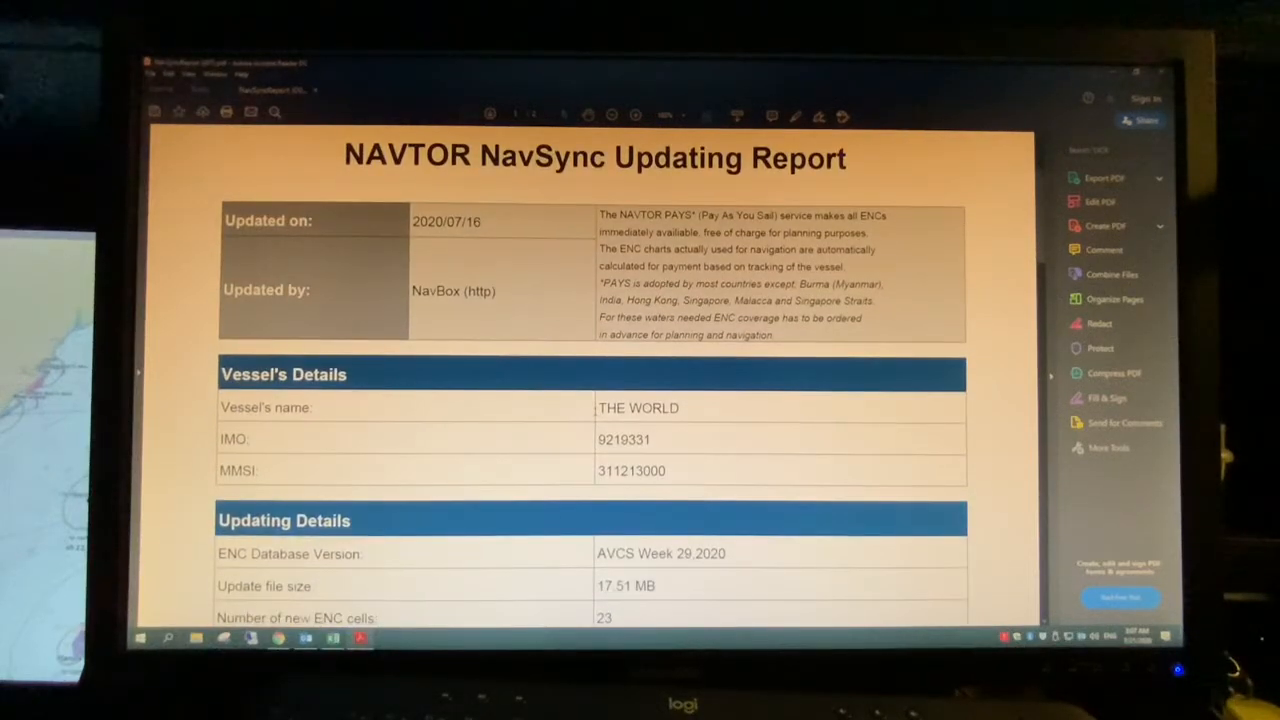
scroll(down, 3)
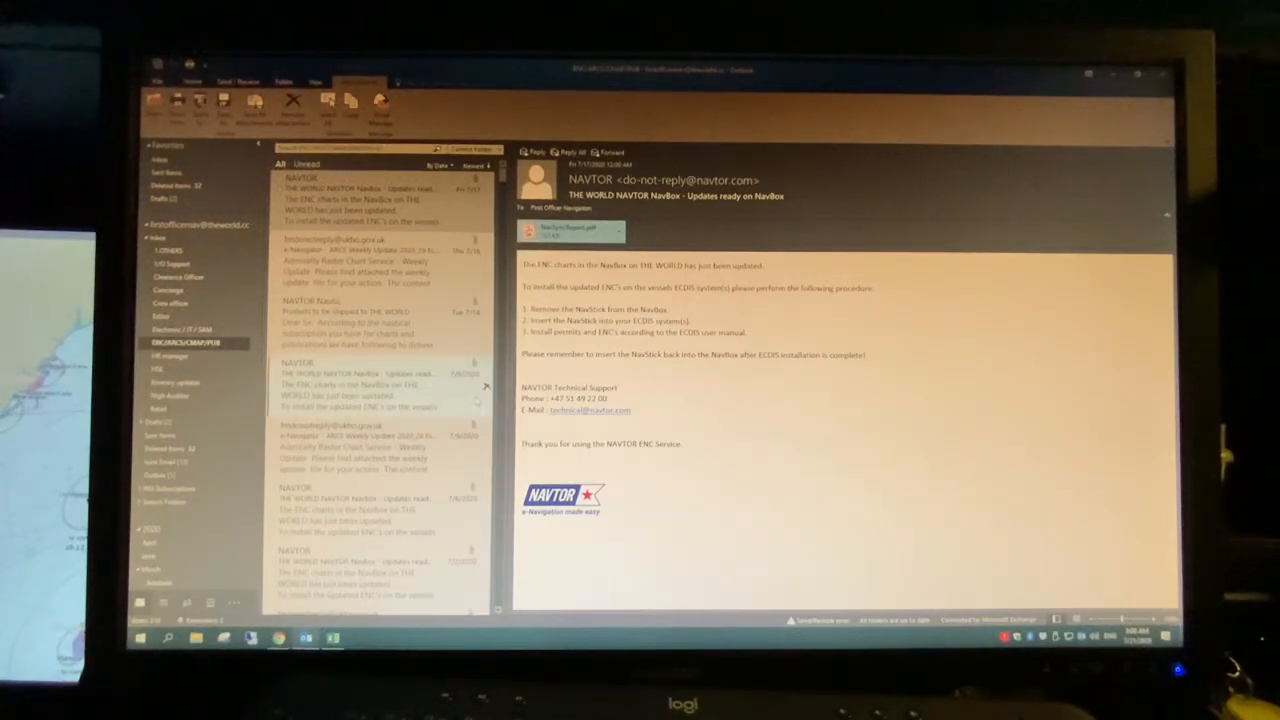
Select the UKHO ARCS Weekly Update 2020_29 email and bring up actions for its zip attachment.
click(360, 264)
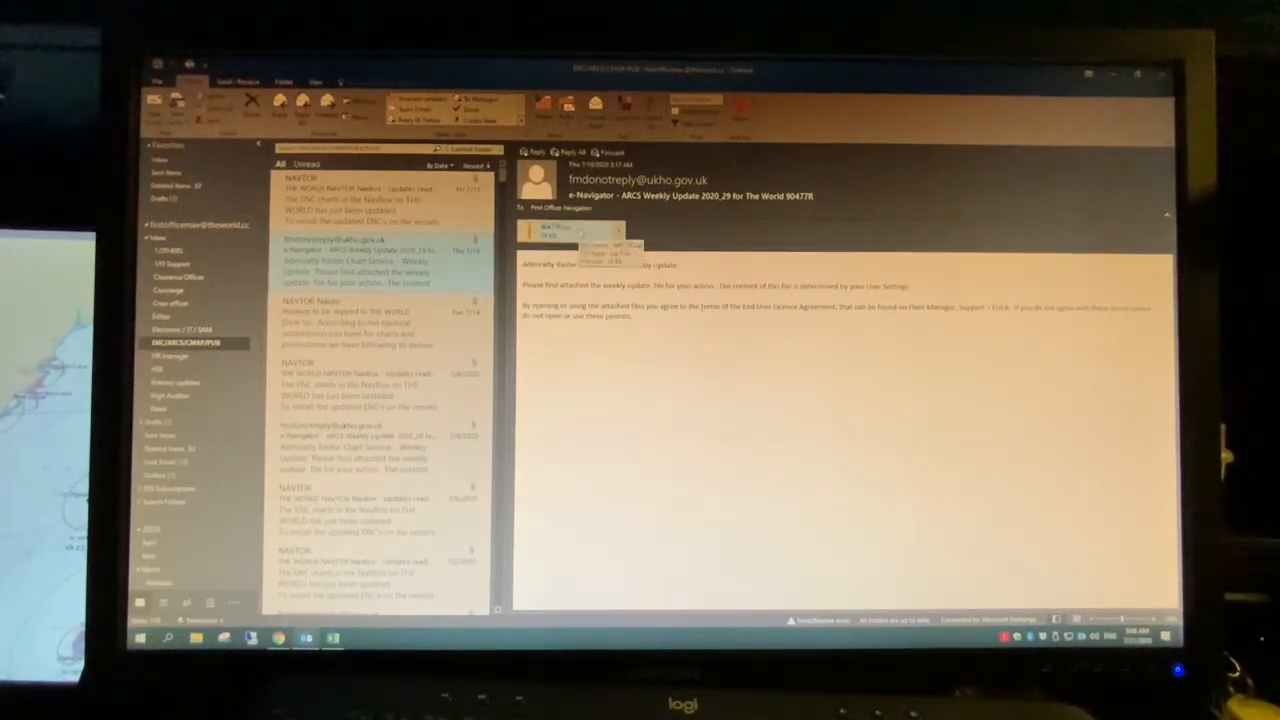
right_click(568, 232)
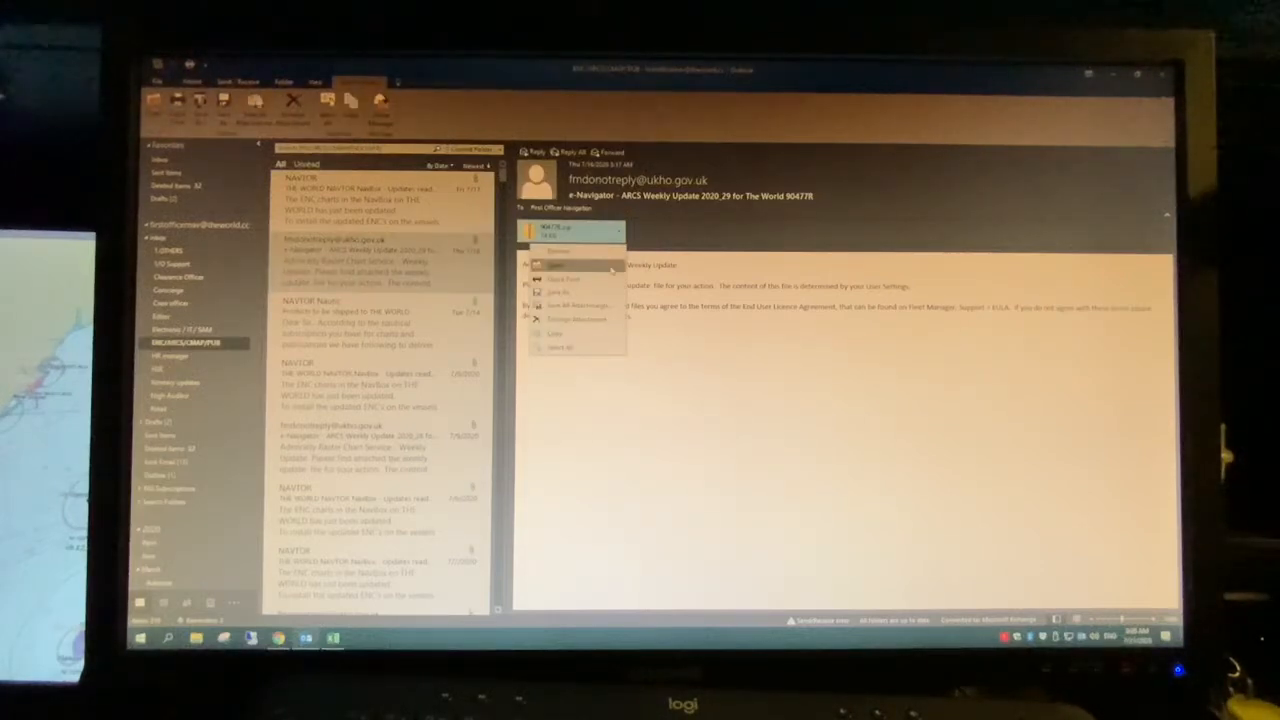
Open the zip's MASTER folder and copy the gb.lcm and gb.mcp chart files.
click(556, 264)
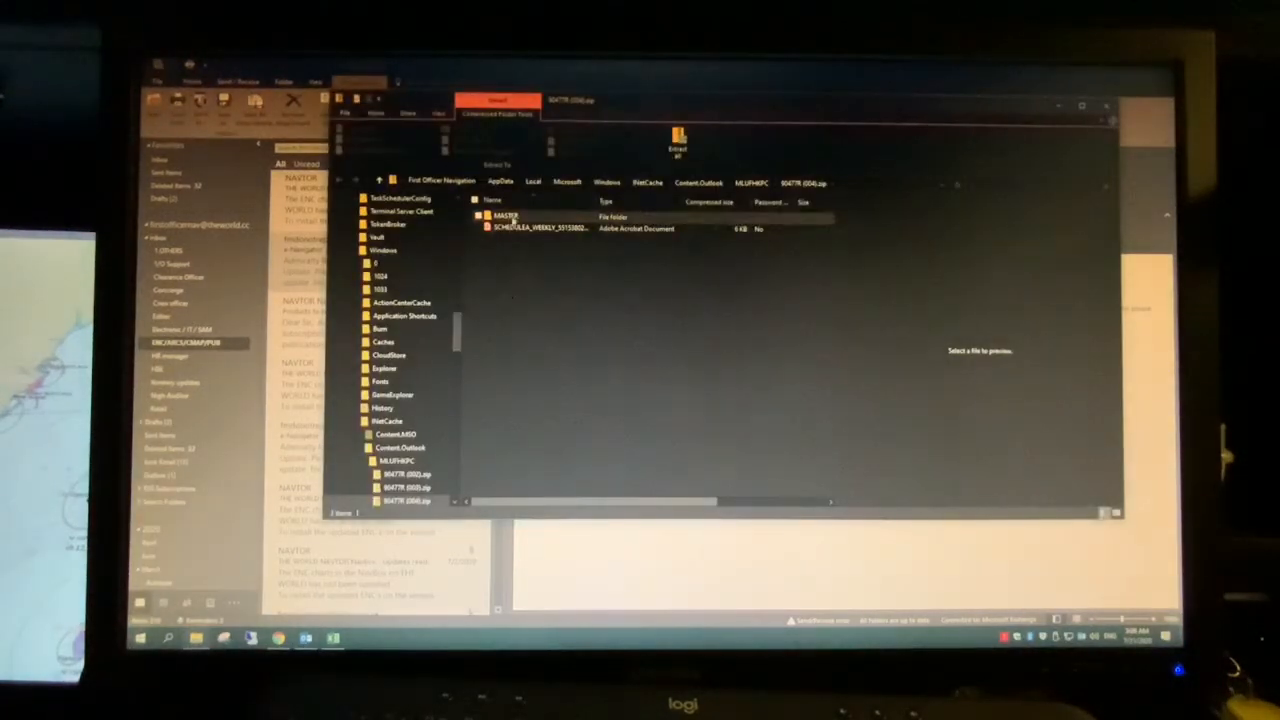
double_click(508, 216)
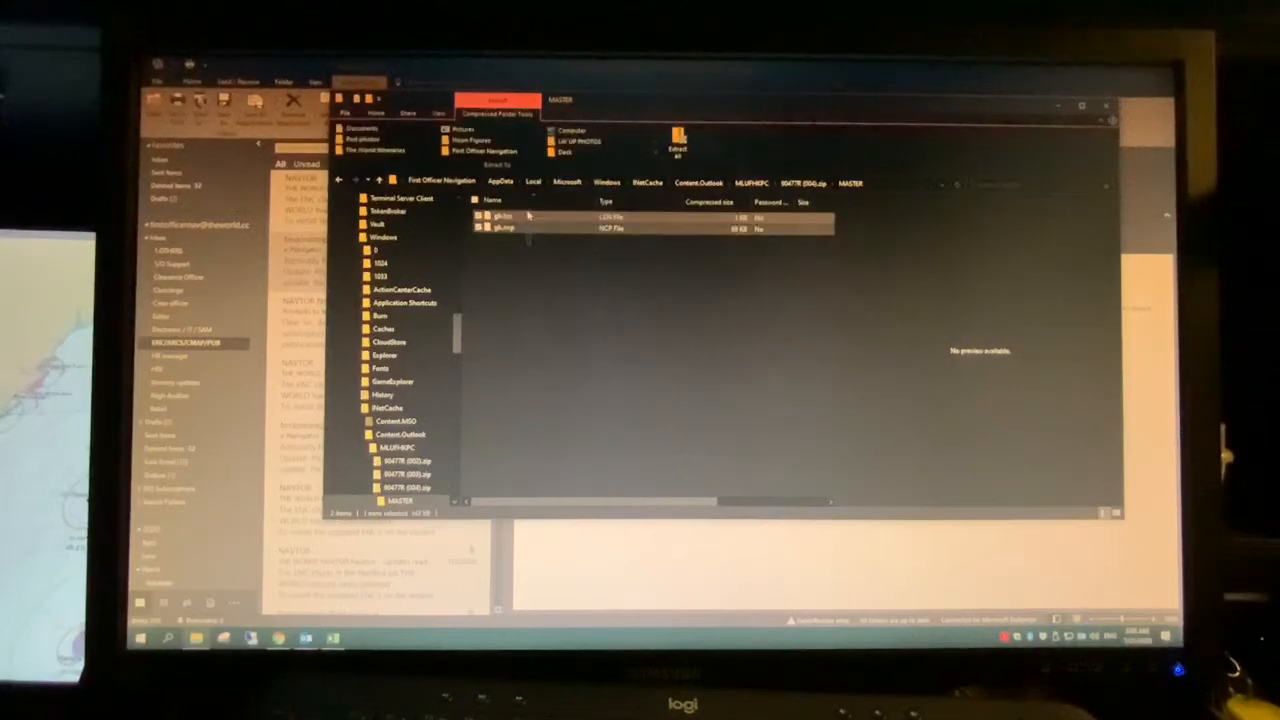
right_click(504, 218)
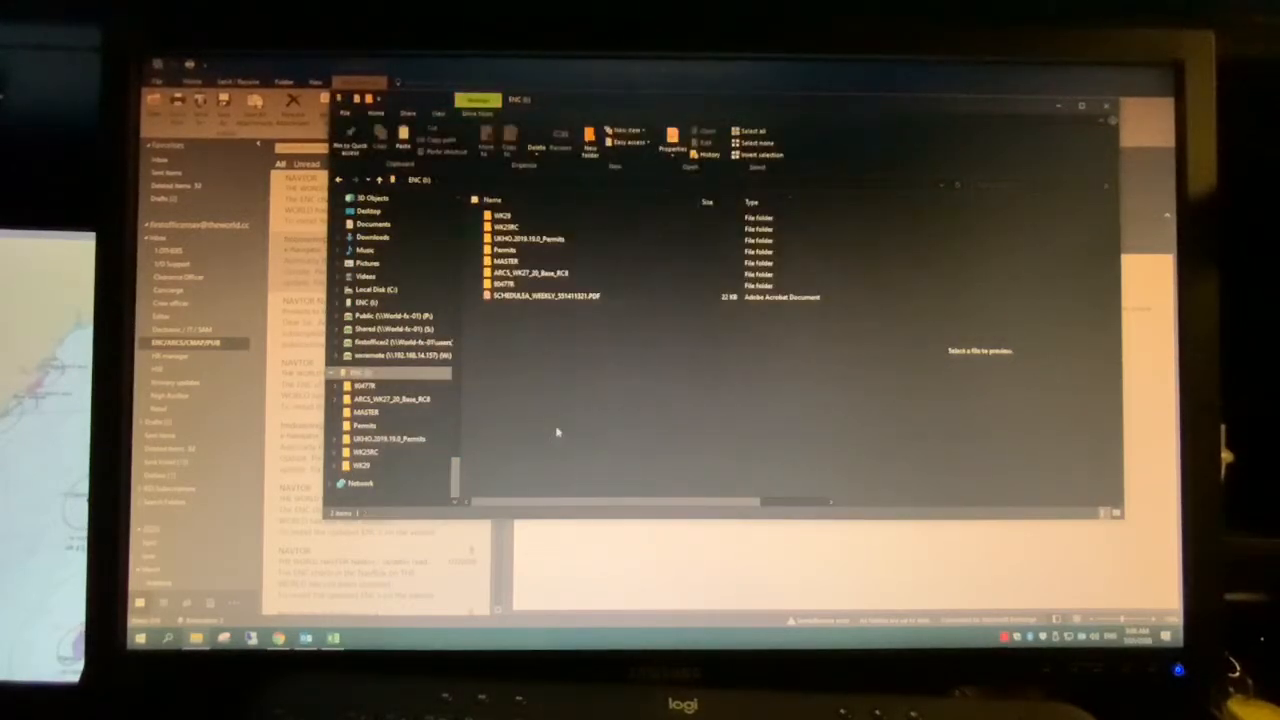
Paste the copied update files into the MASTER folder on the ENC (E:) USB drive.
double_click(366, 412)
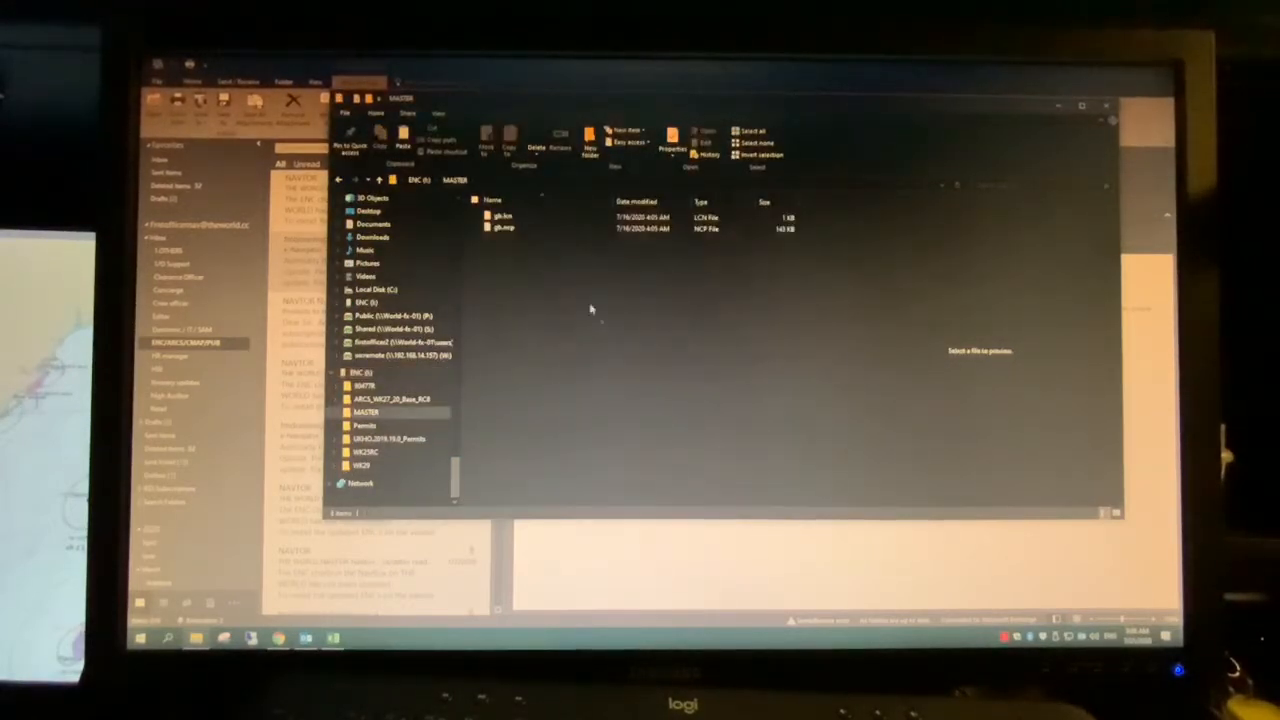
right_click(590, 310)
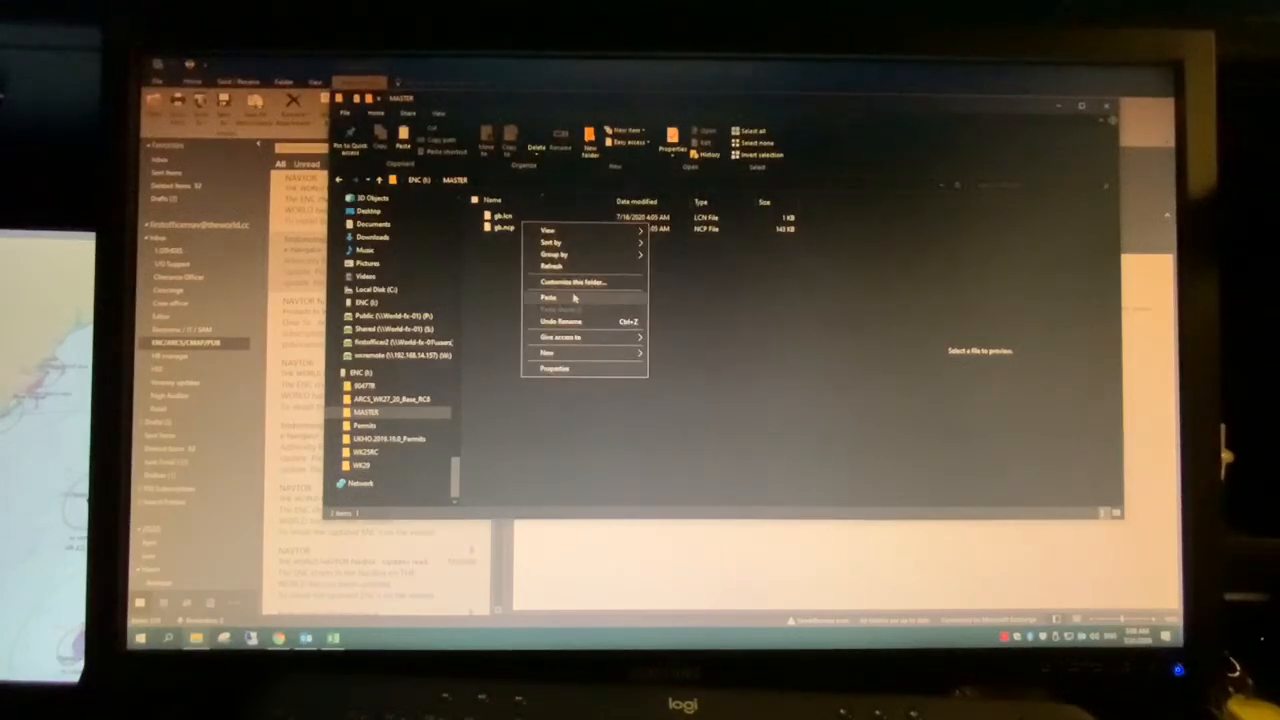
click(548, 296)
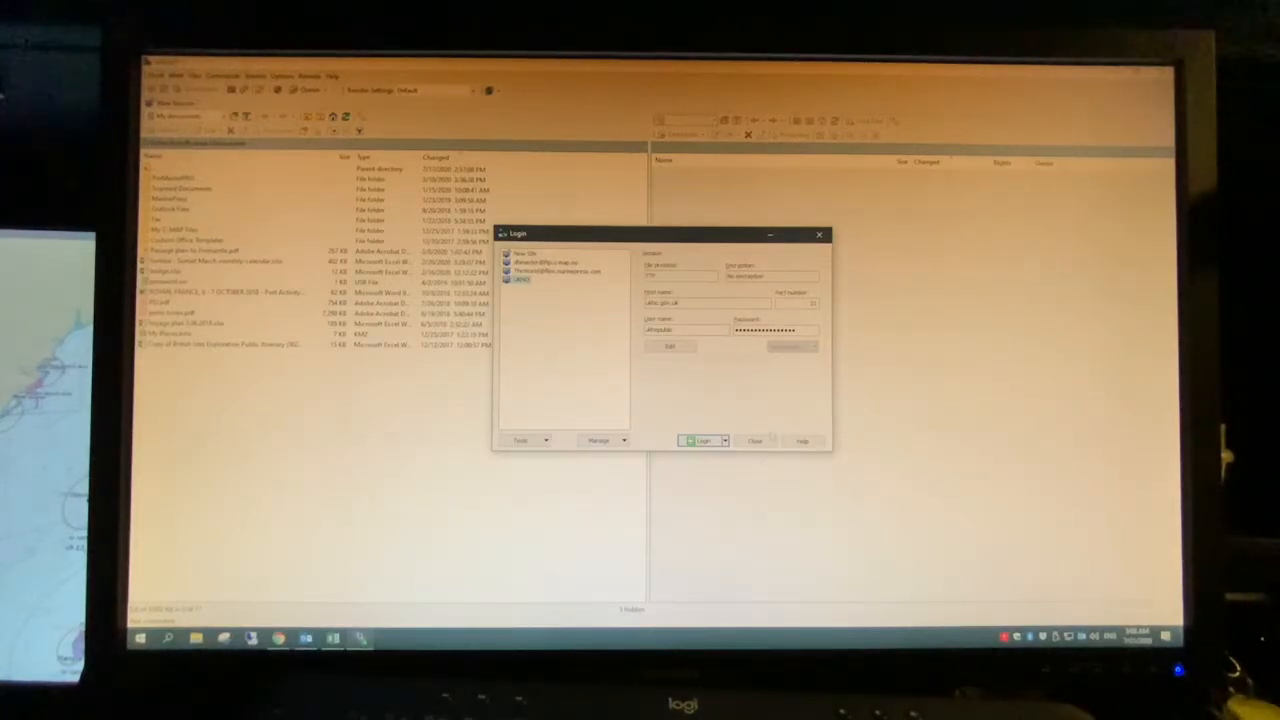
Log in to the saved remote site from the WinSCP Login dialog.
click(704, 442)
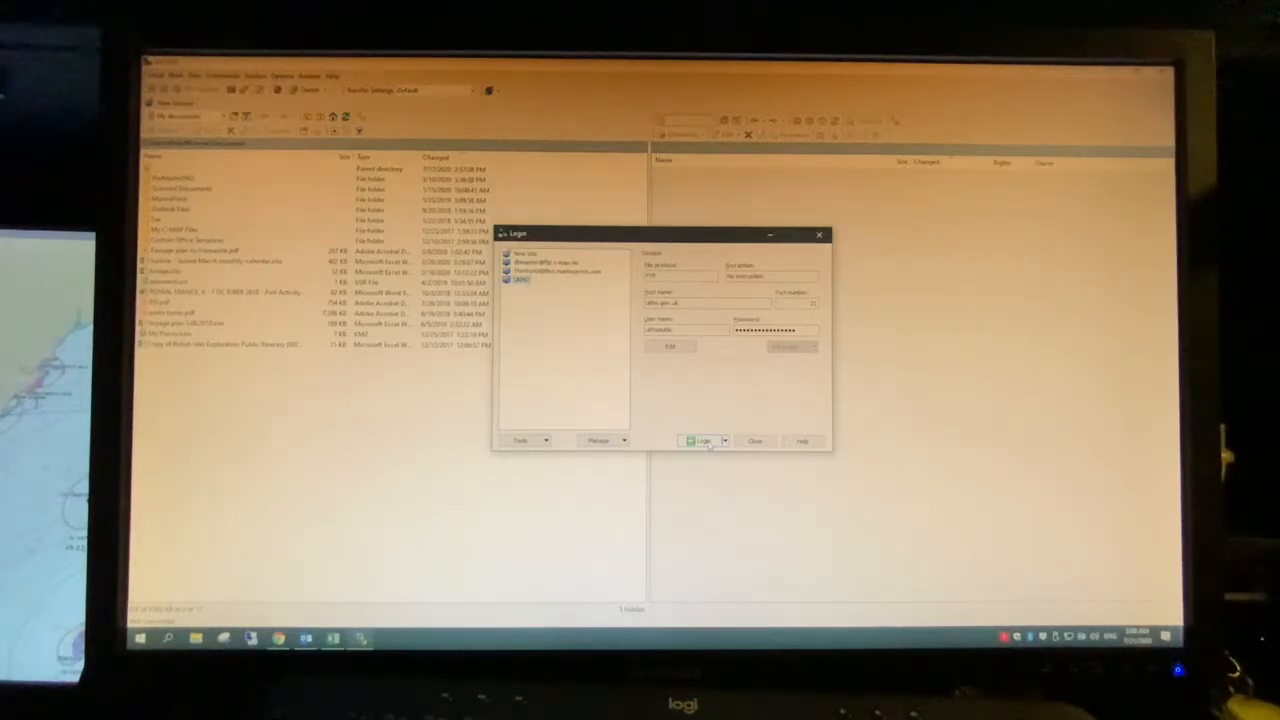
click(702, 442)
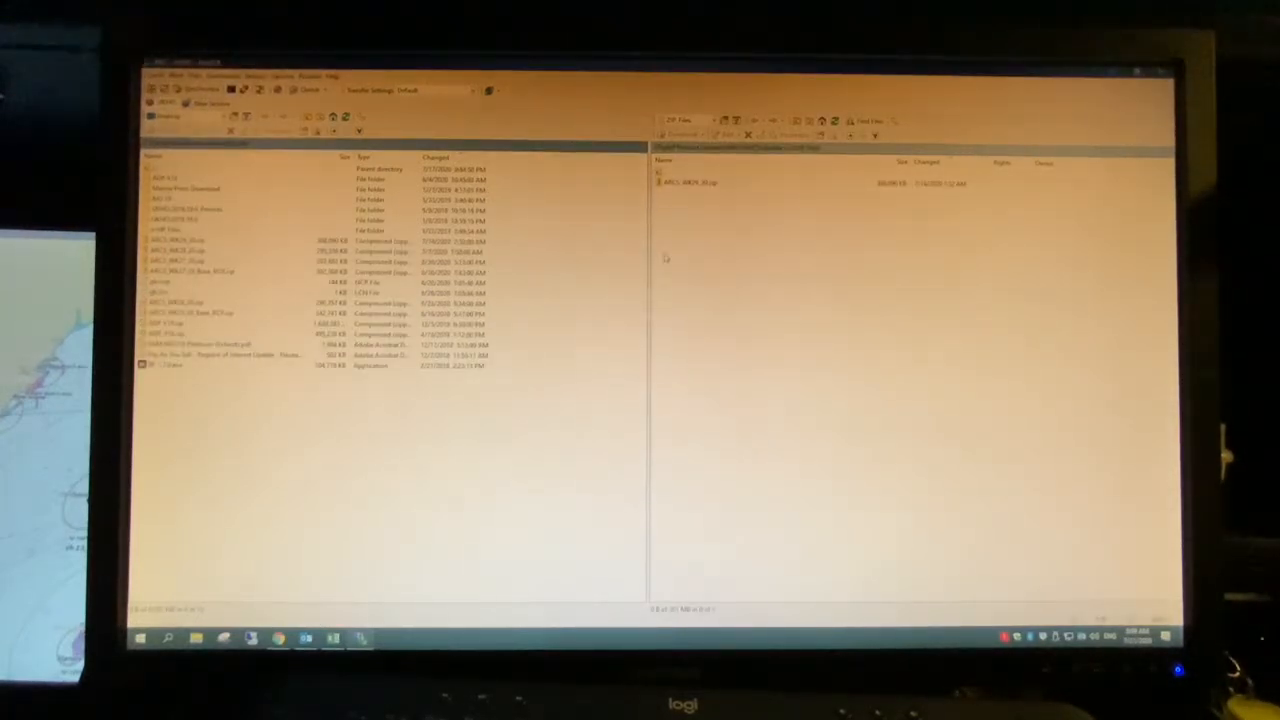
Navigate the remote pane to the folder holding the two ARCS subfolders.
click(690, 184)
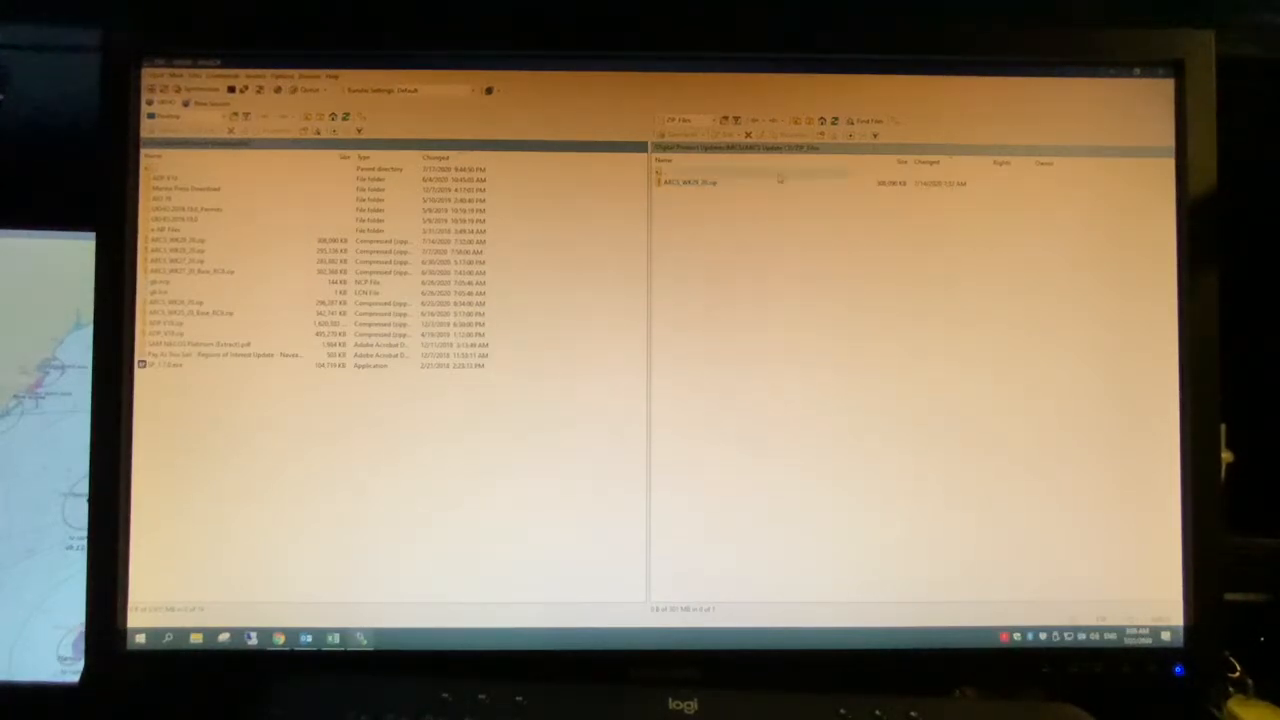
click(690, 184)
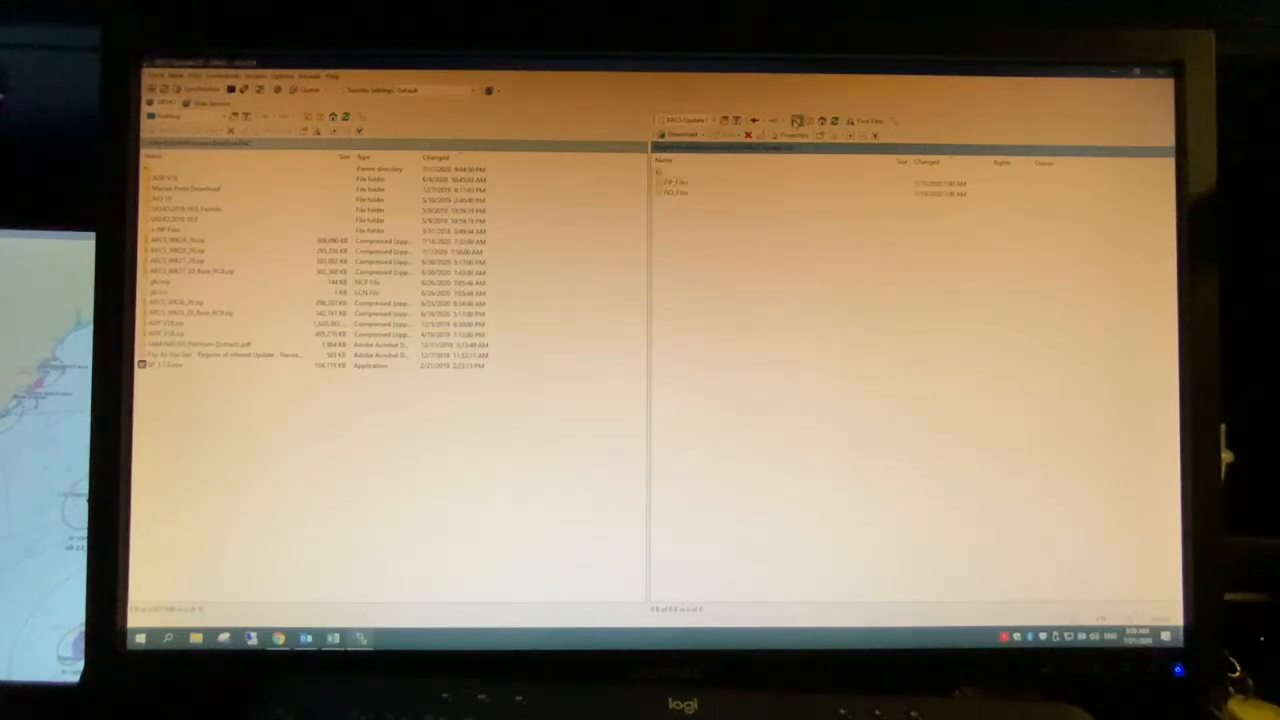
click(680, 192)
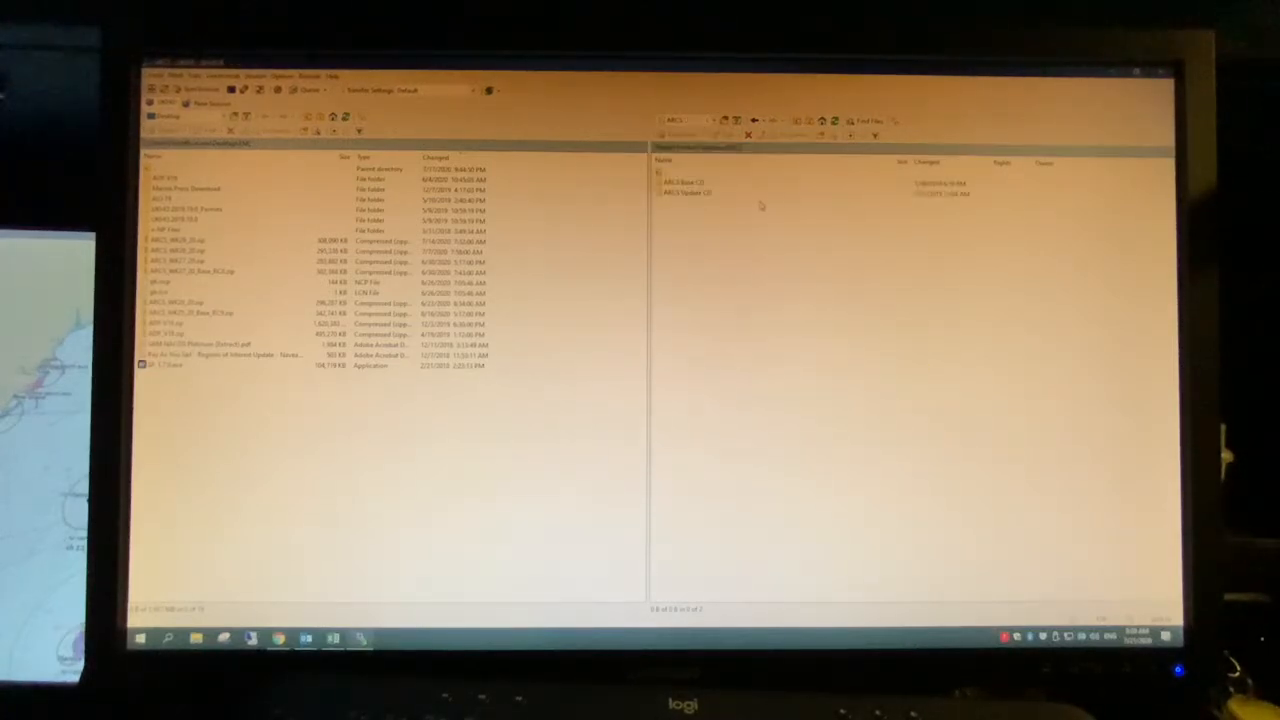
Open the first ARCS folder in the remote pane, revealing it is empty.
click(684, 182)
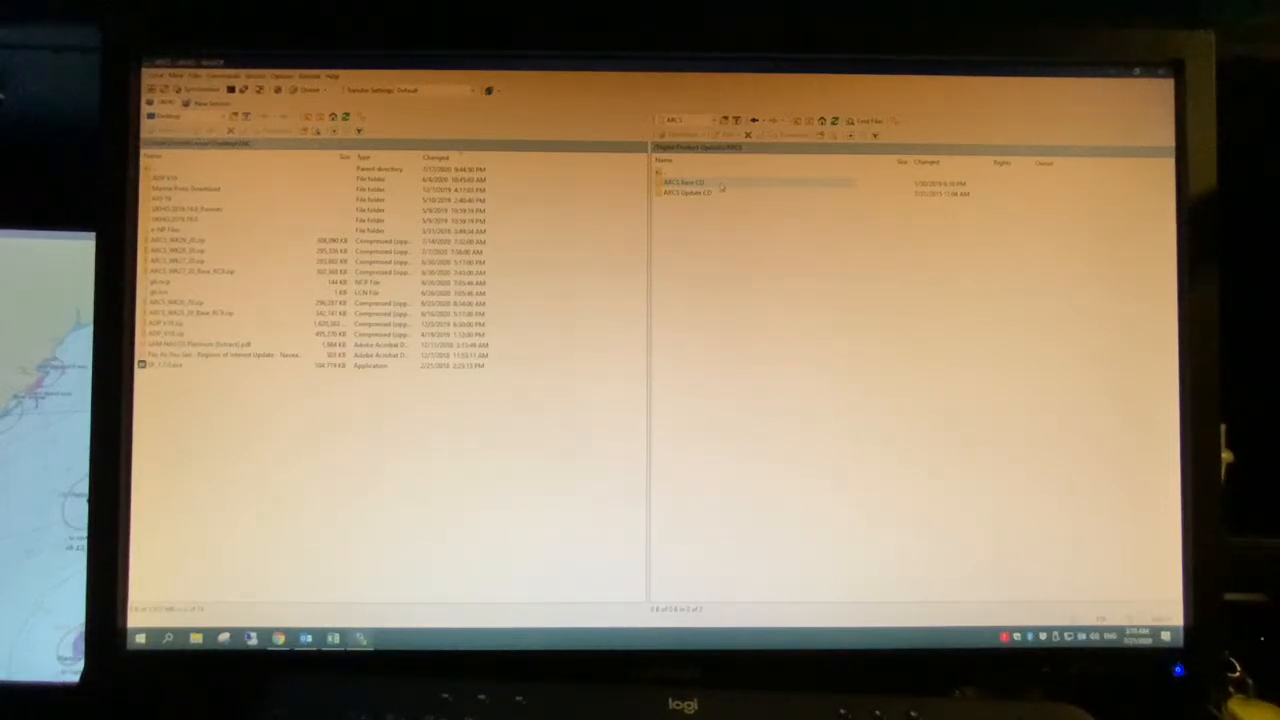
double_click(684, 182)
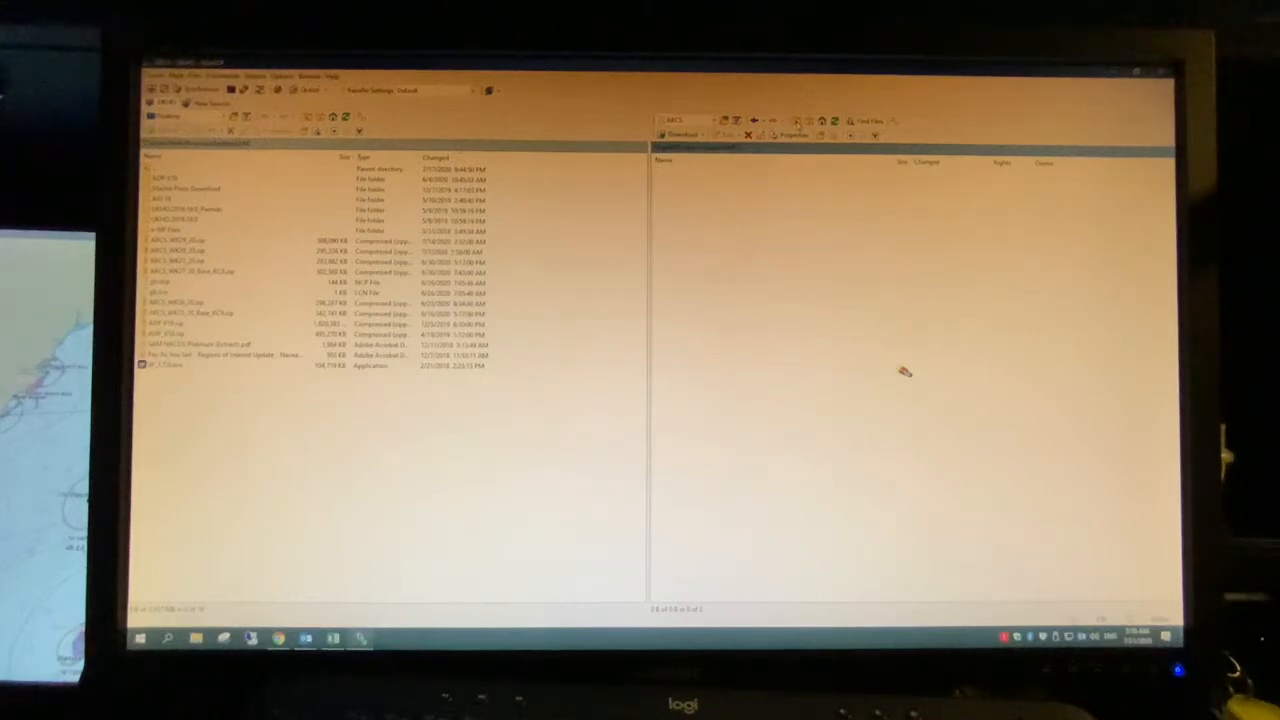
mouse_move(908, 368)
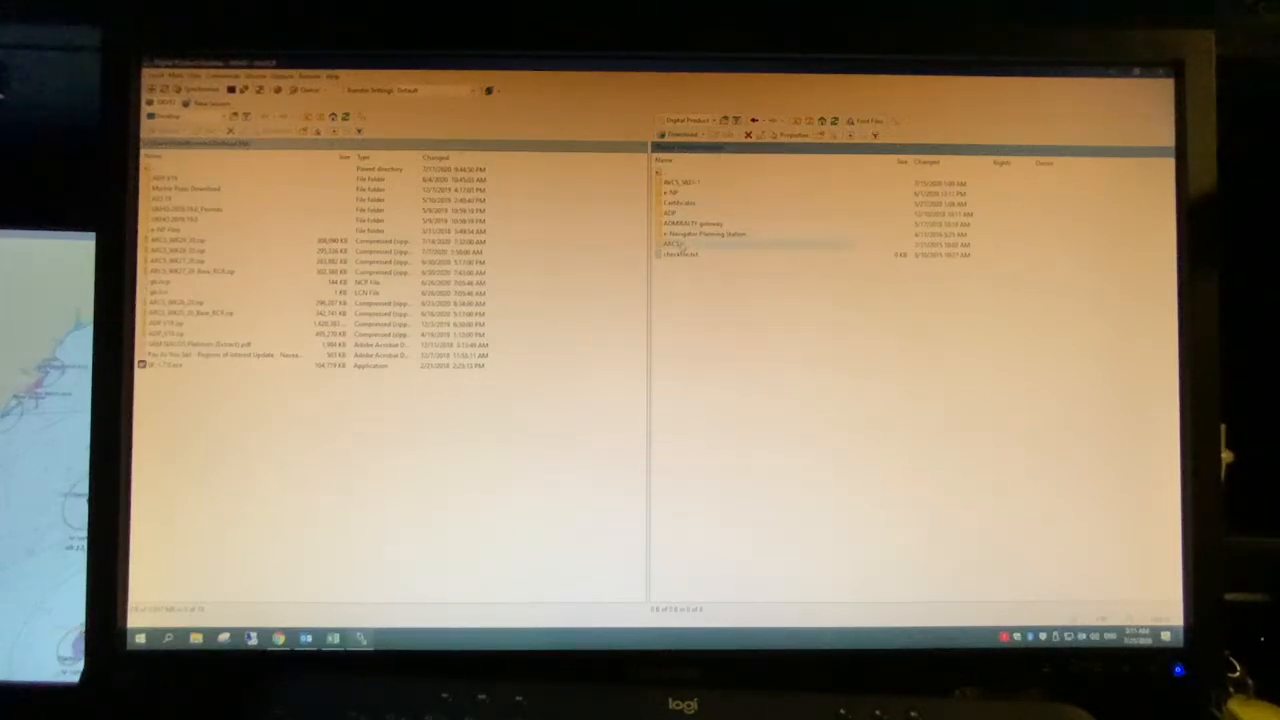
Browse the remote pane into a folder and then its subfolder holding two file folders.
double_click(672, 244)
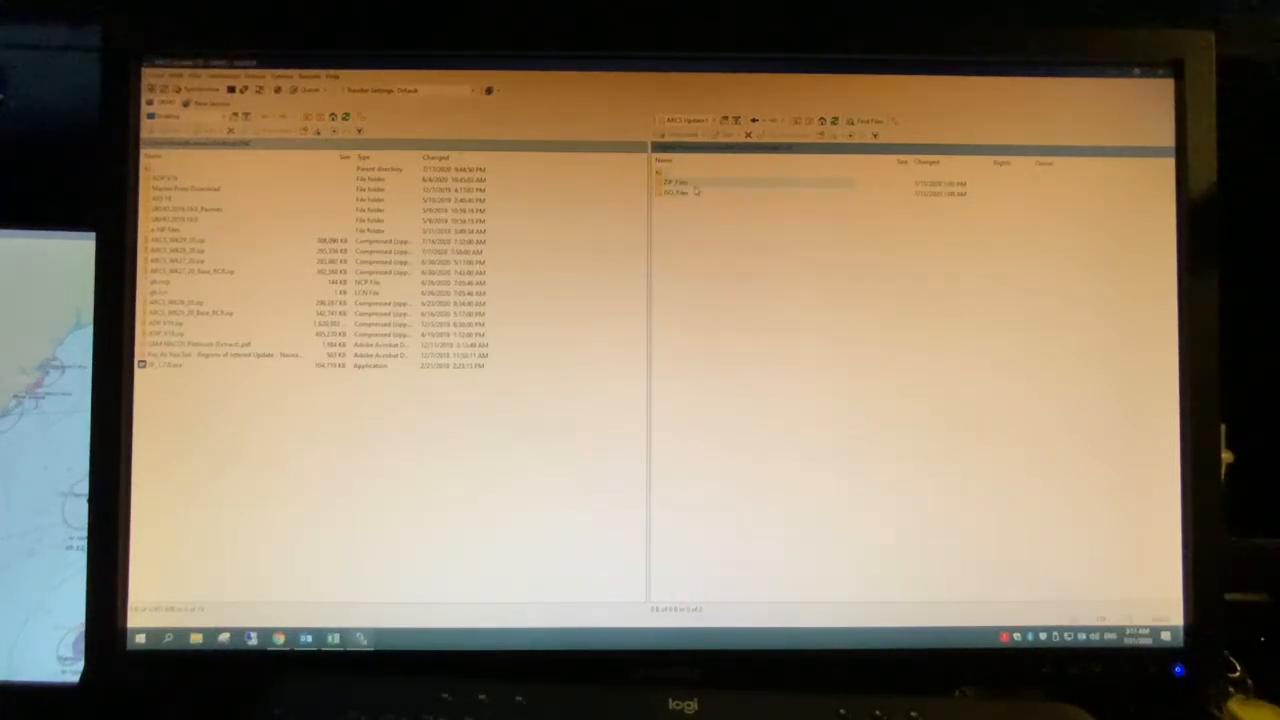
double_click(678, 182)
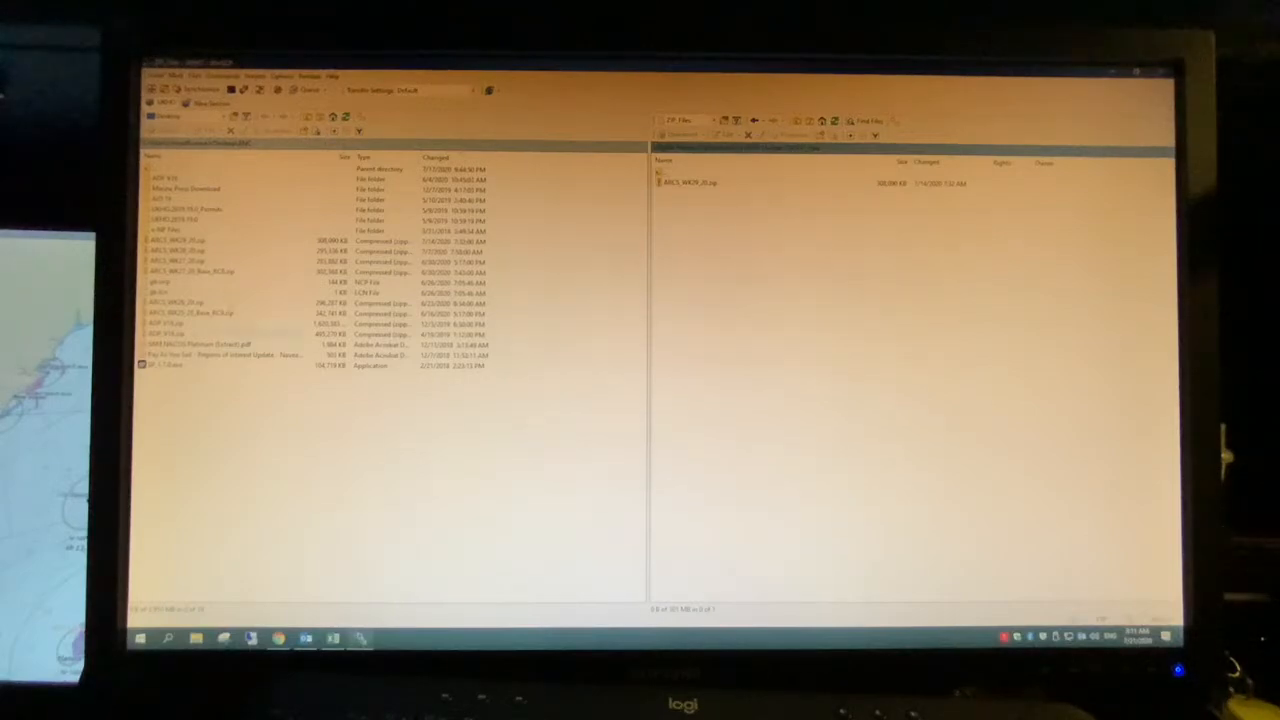
Open ARCS_WK28_20.zip from the local panel and collapse its node in the folder tree.
click(200, 240)
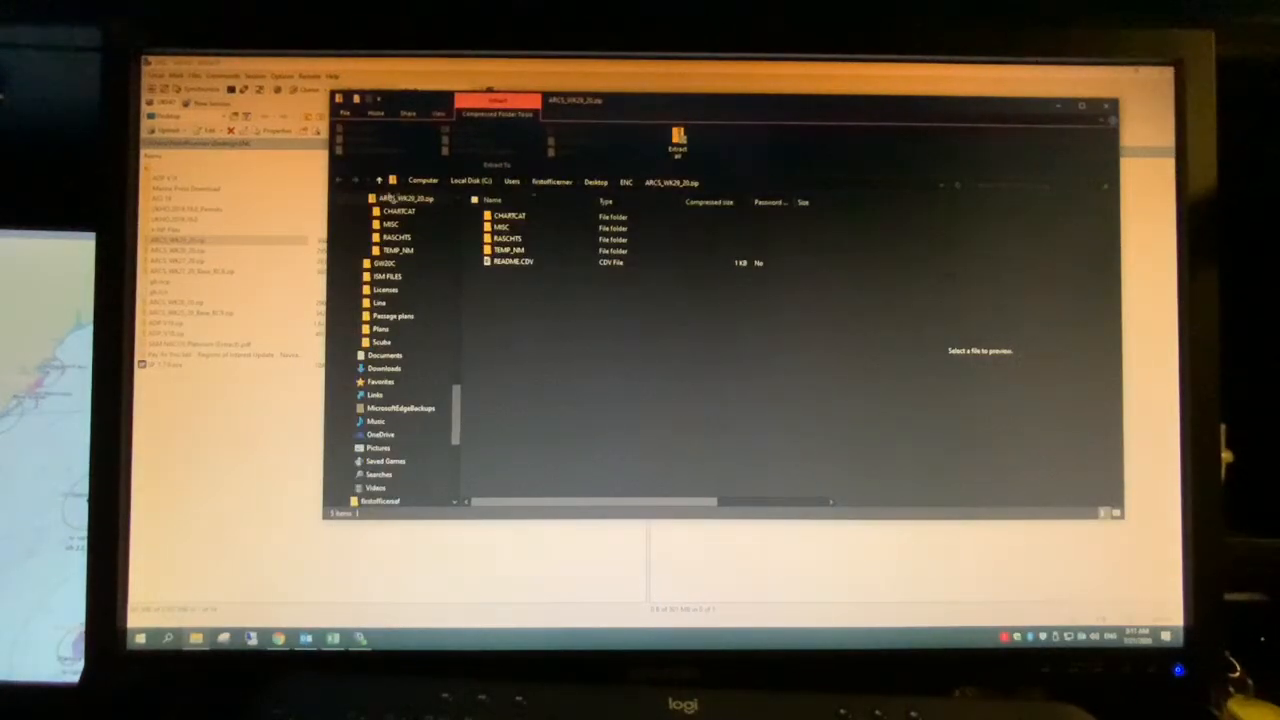
click(362, 250)
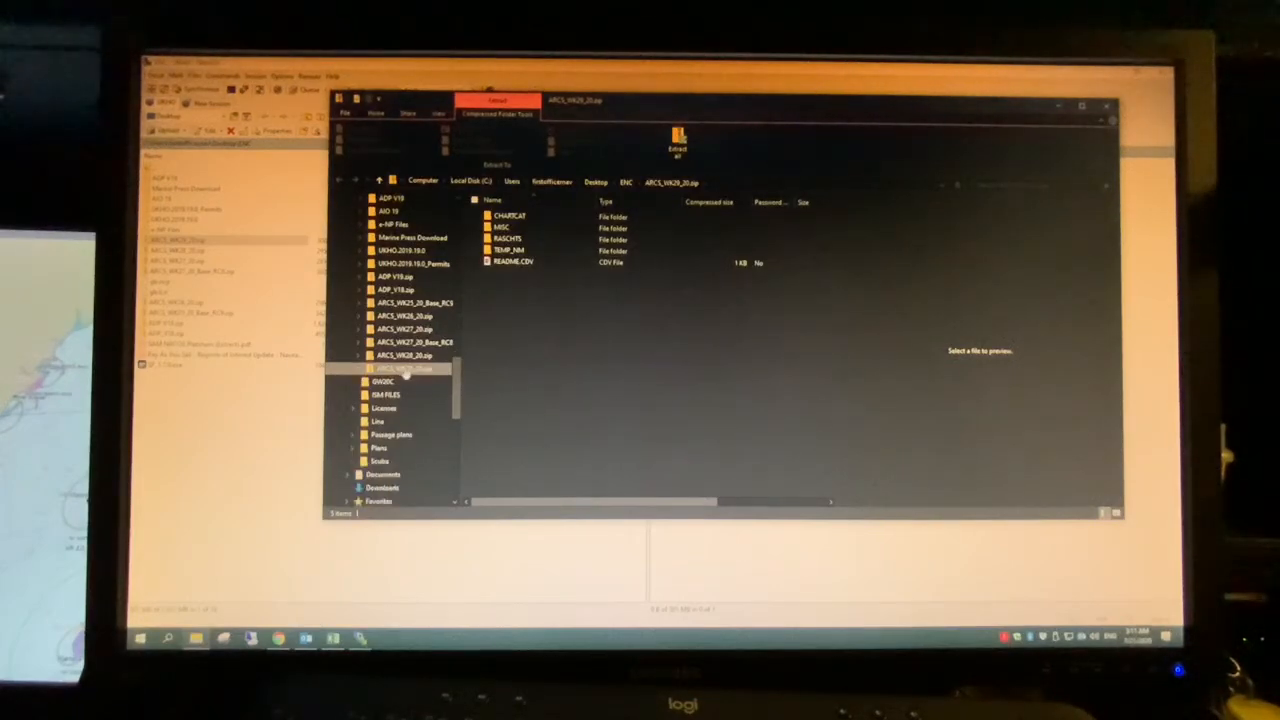
Start Extract All on ARCS_WK28_20.zip from its right-click options.
right_click(400, 368)
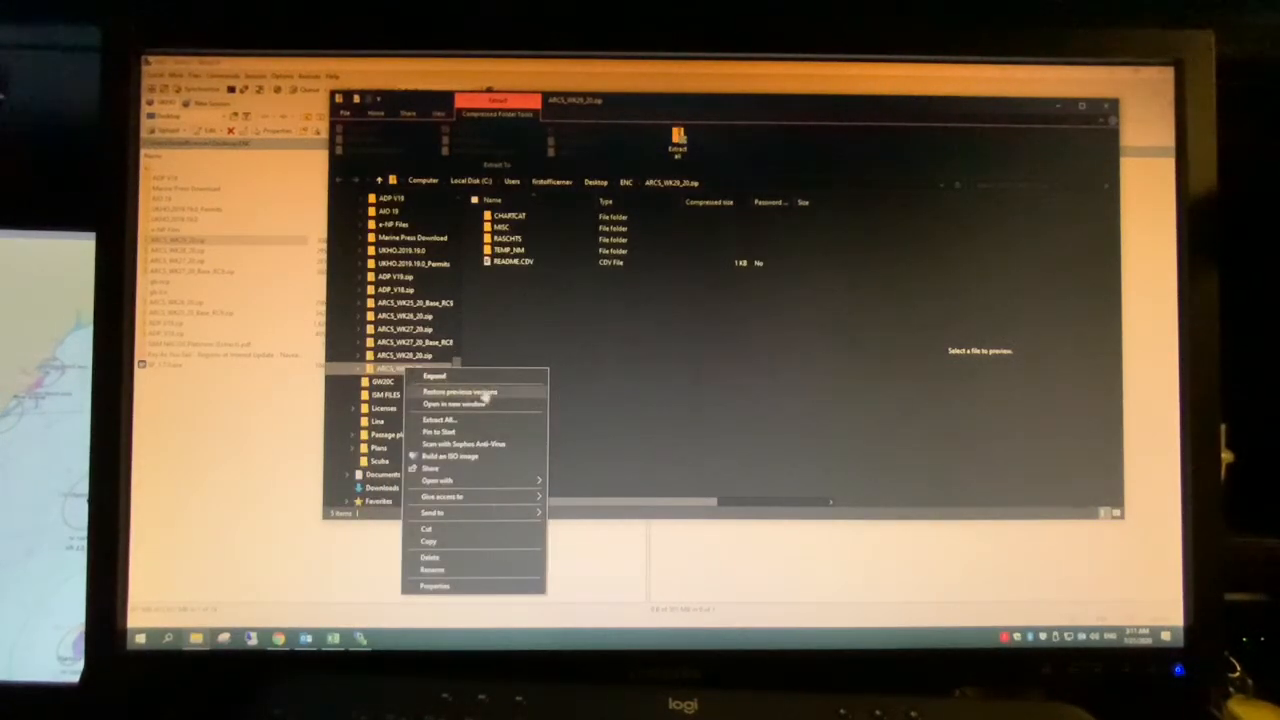
click(436, 420)
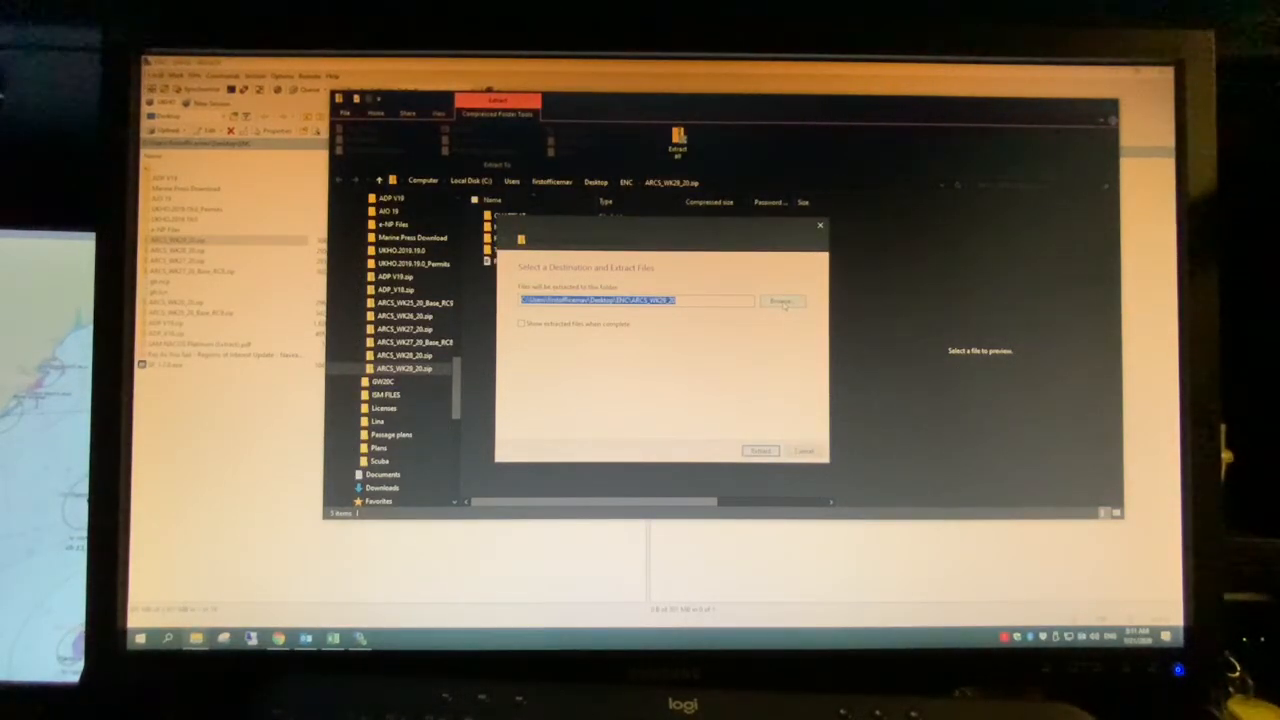
Browse to ENC (E:) and select the WK28 folder as the extraction destination.
click(782, 300)
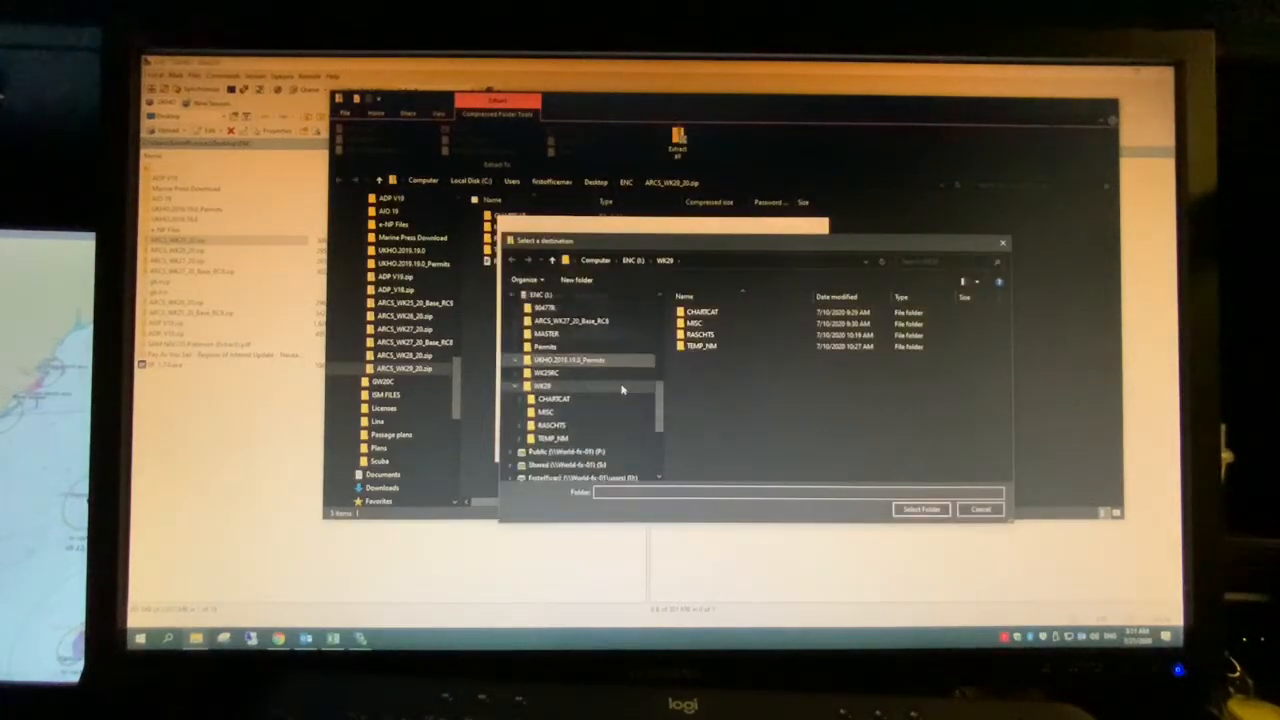
click(534, 388)
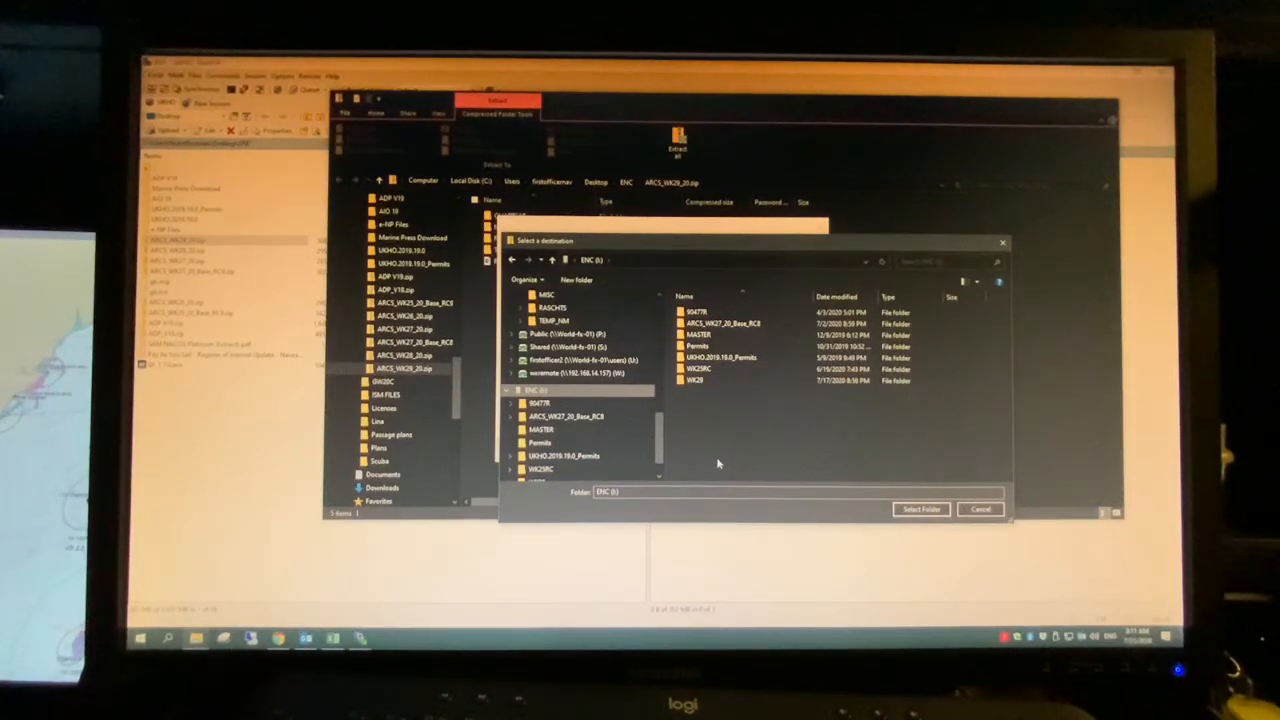
mouse_move(764, 392)
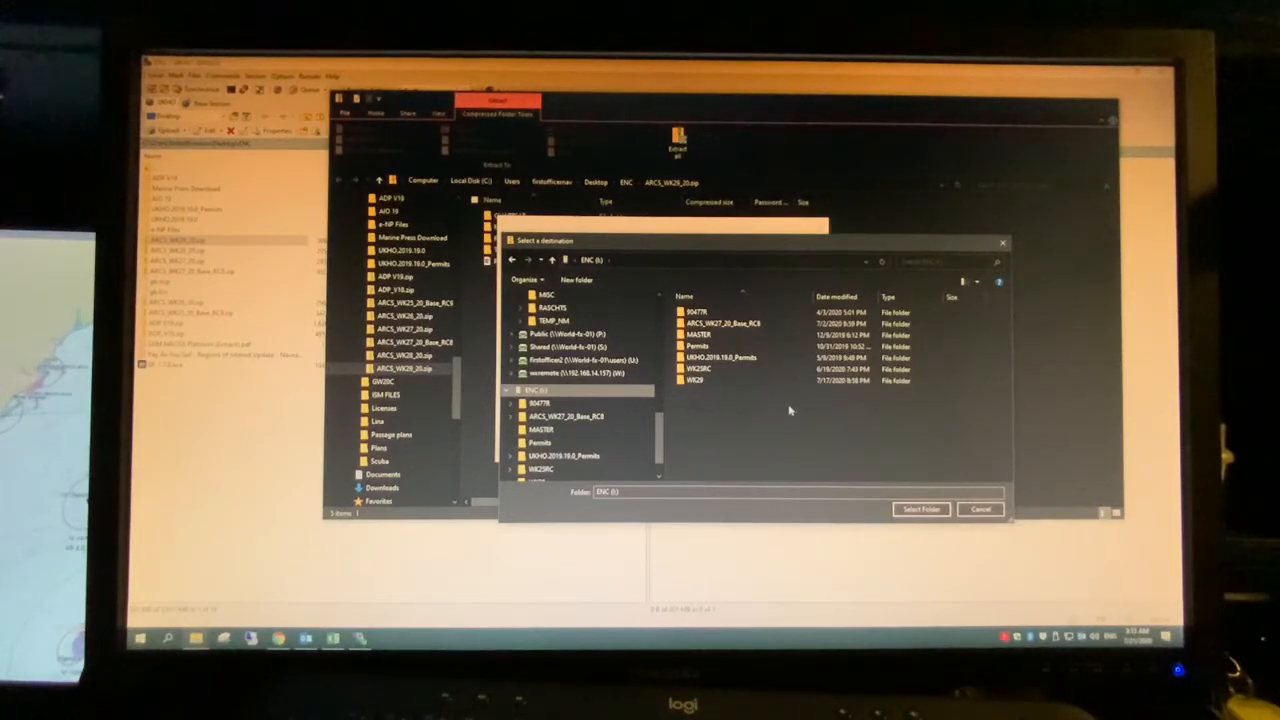
mouse_move(700, 396)
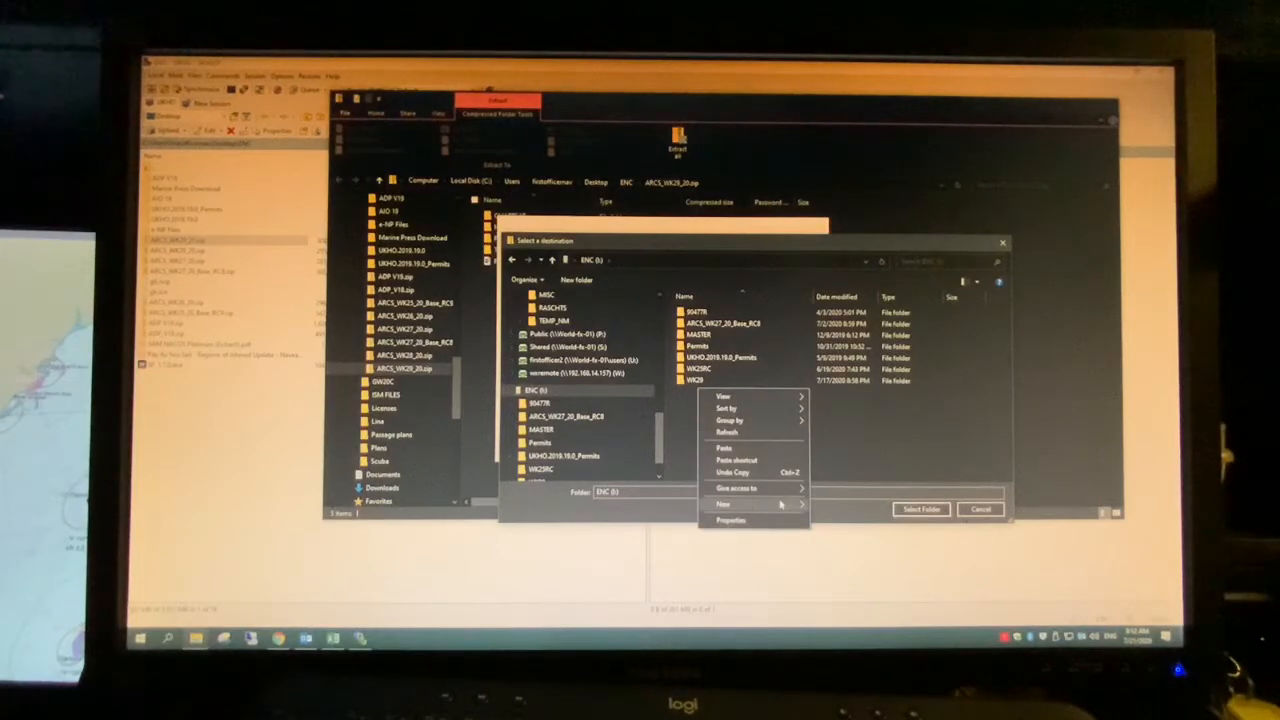
click(690, 404)
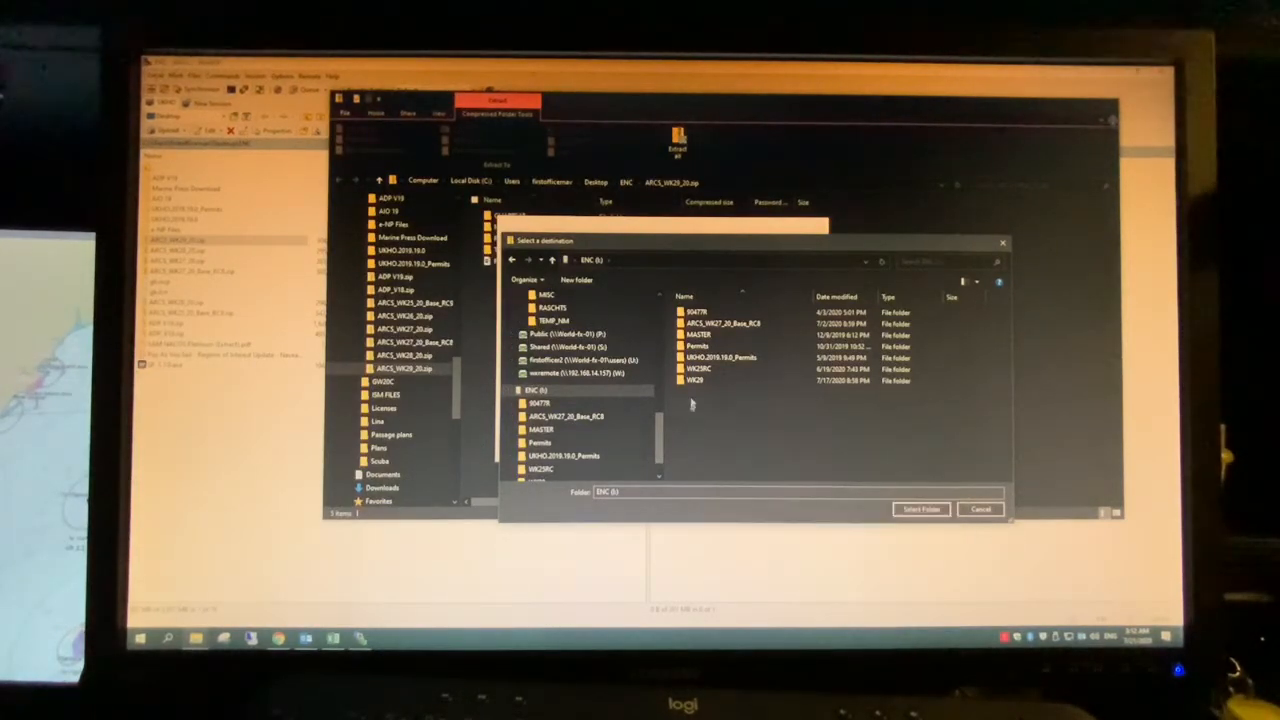
click(696, 380)
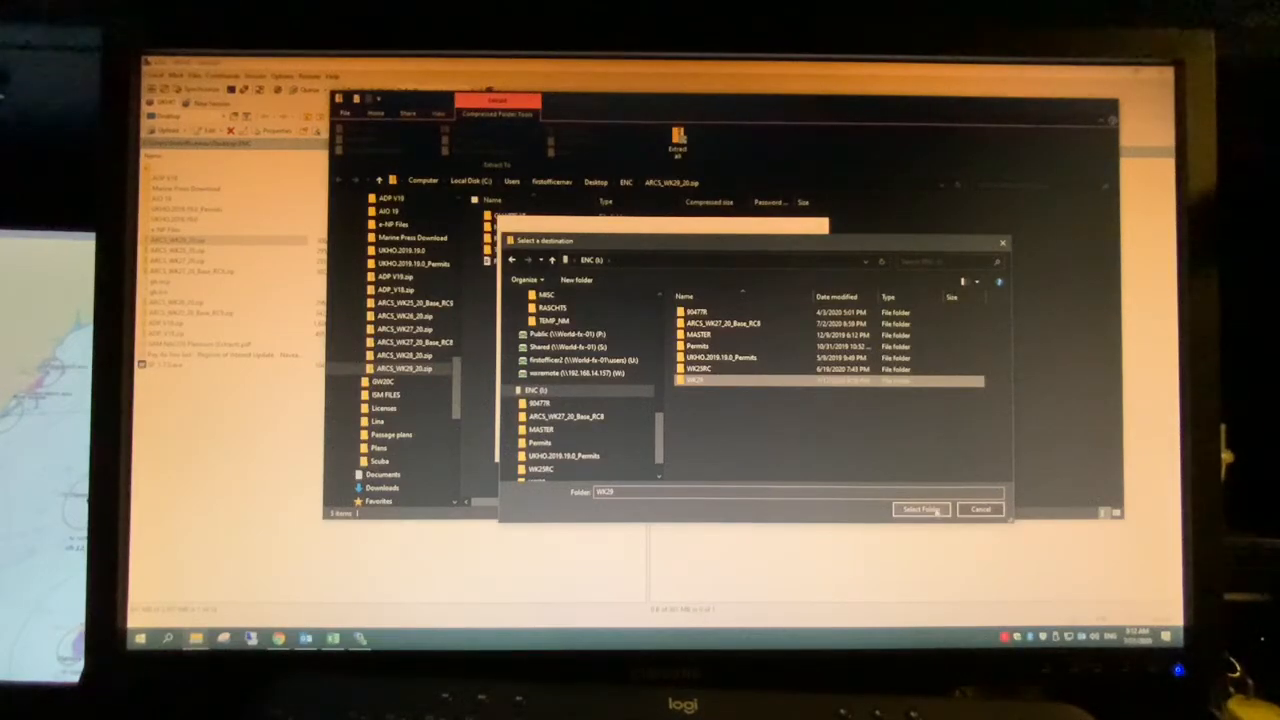
click(918, 510)
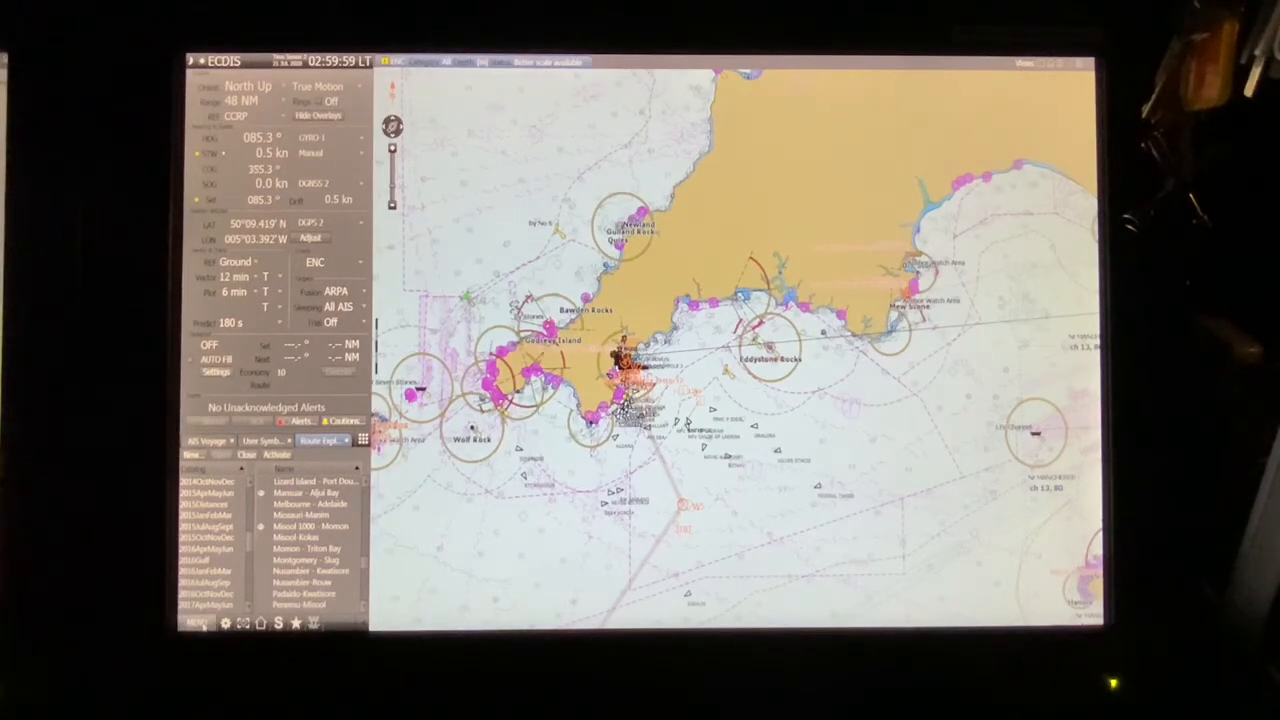
Bring up the ECDIS main menu from the bottom-left MENU button.
click(198, 622)
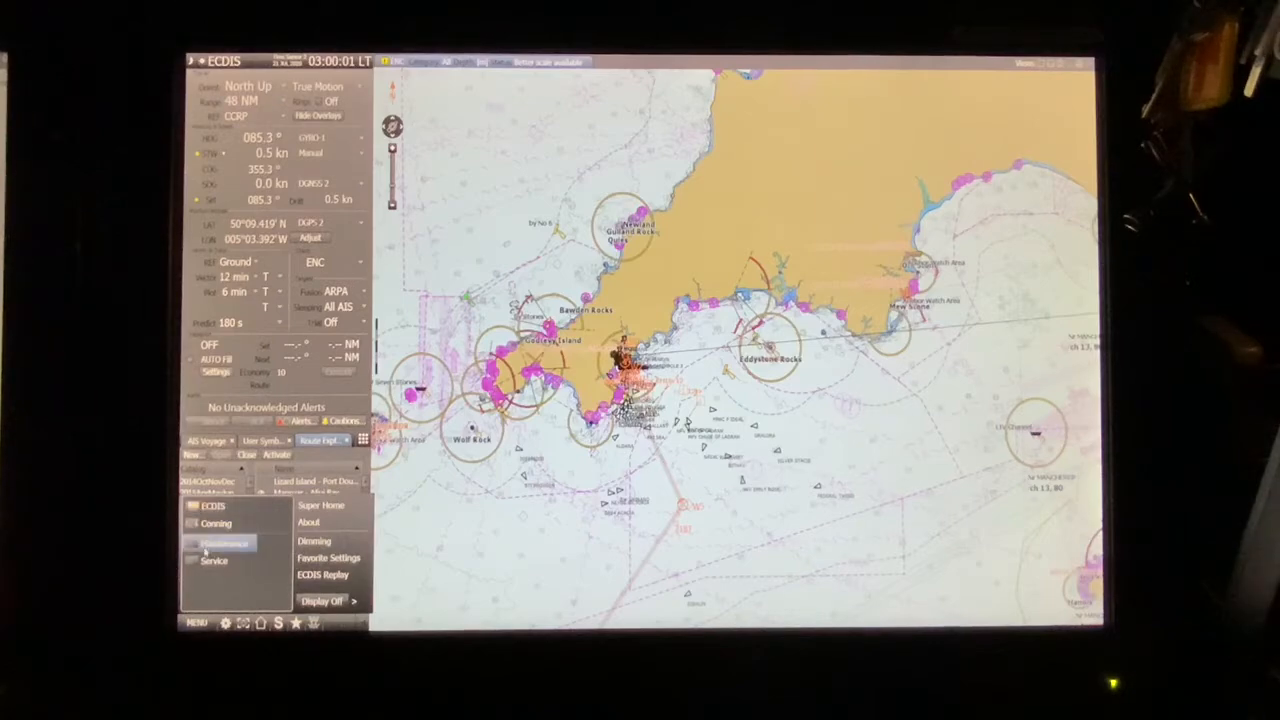
Enter Charts management and set the ARCS database Mode to Update.
click(222, 544)
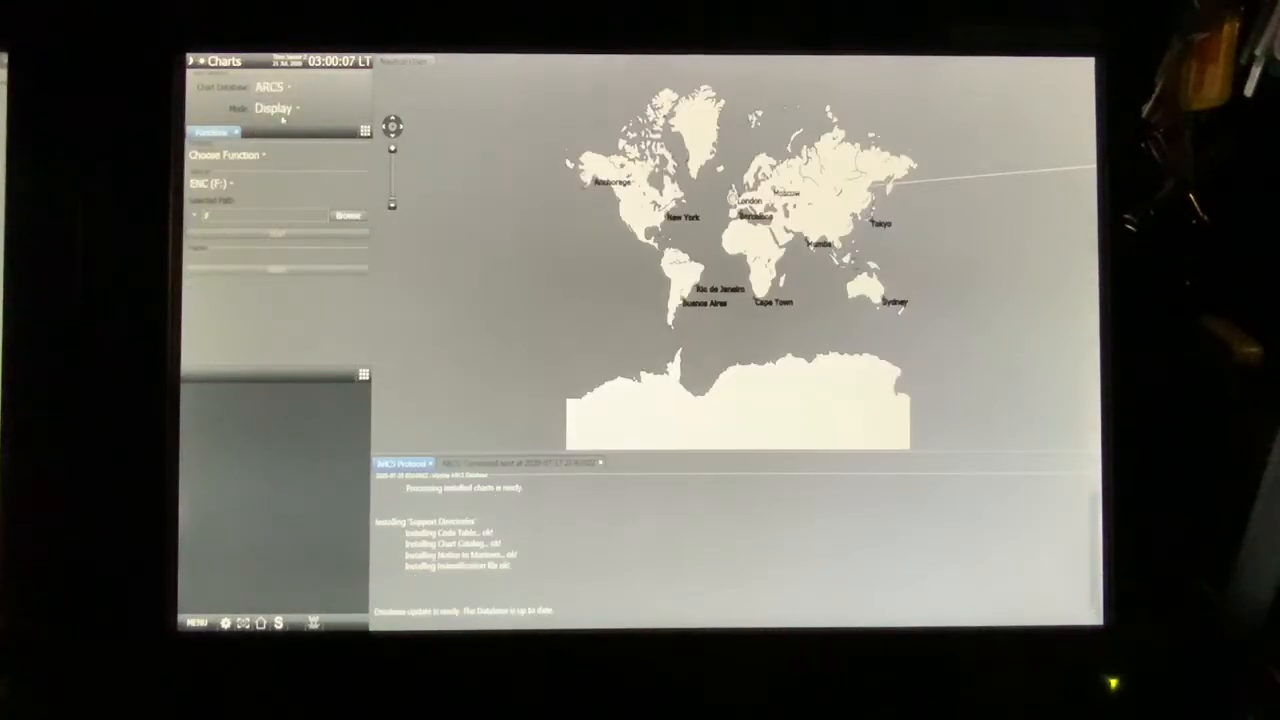
click(276, 108)
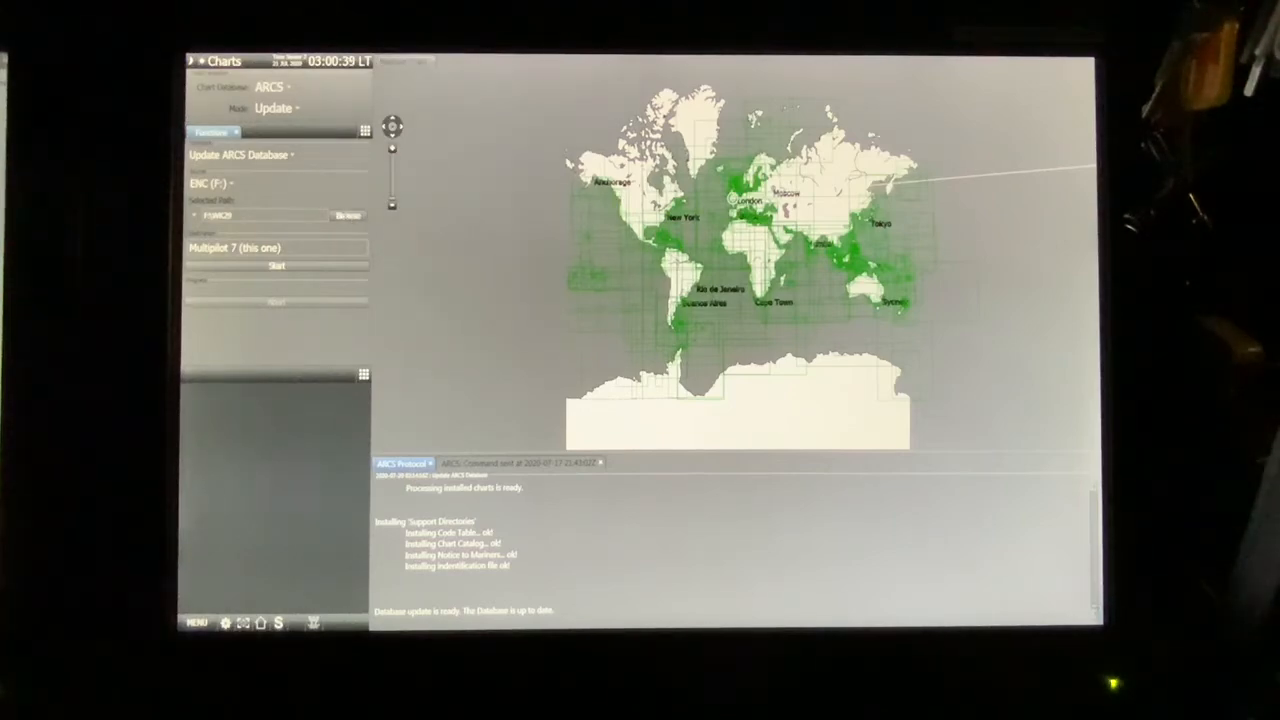
Browse to the WK28 folder under ENC (F:) and select it as the update data set.
click(348, 216)
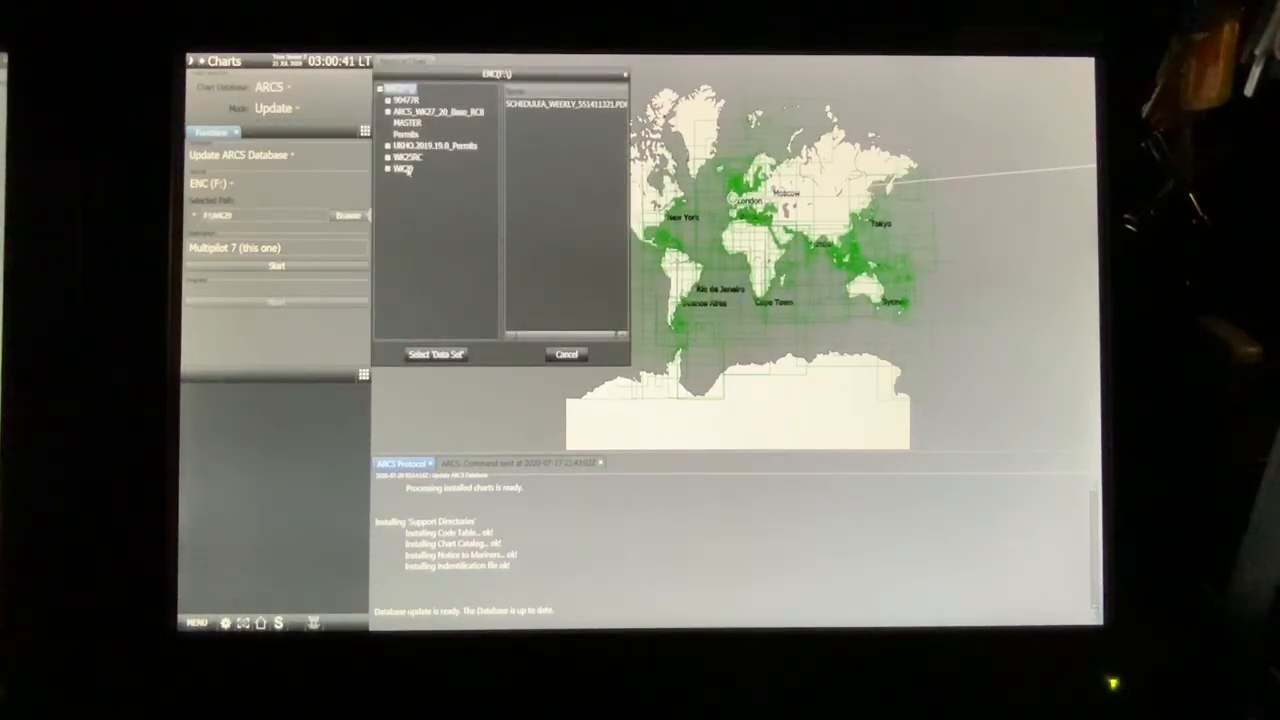
click(404, 168)
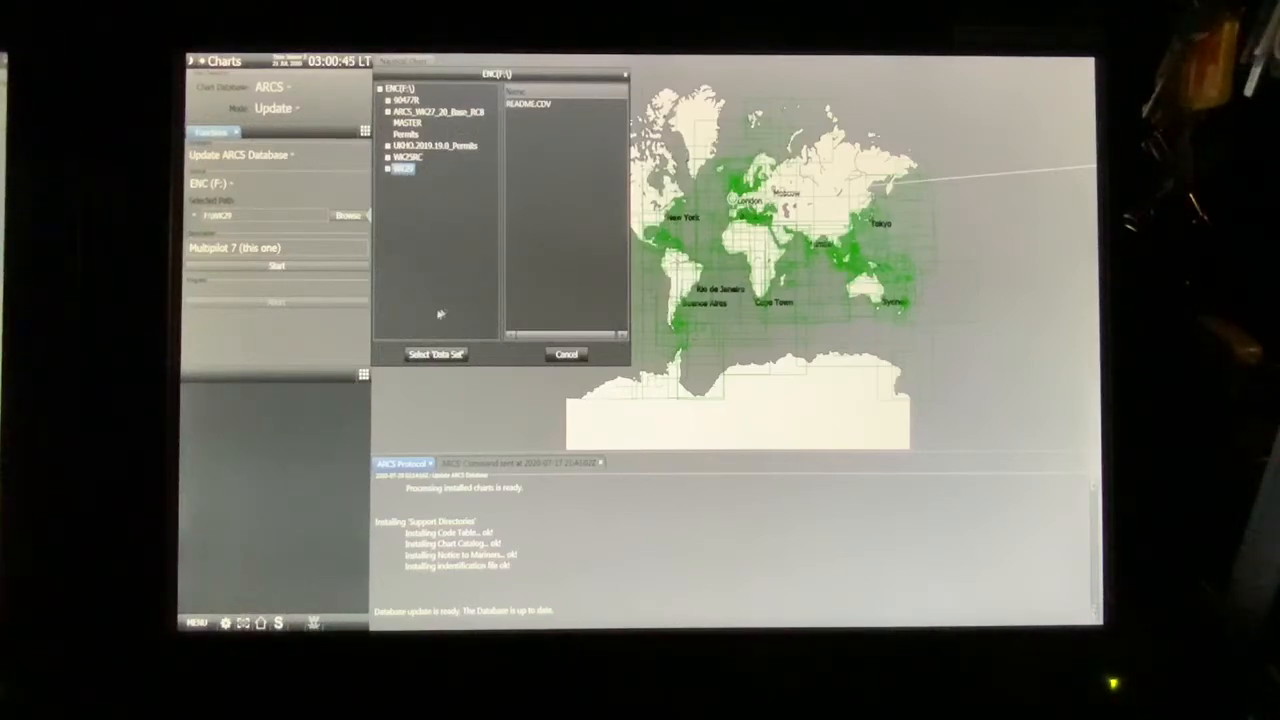
mouse_move(456, 336)
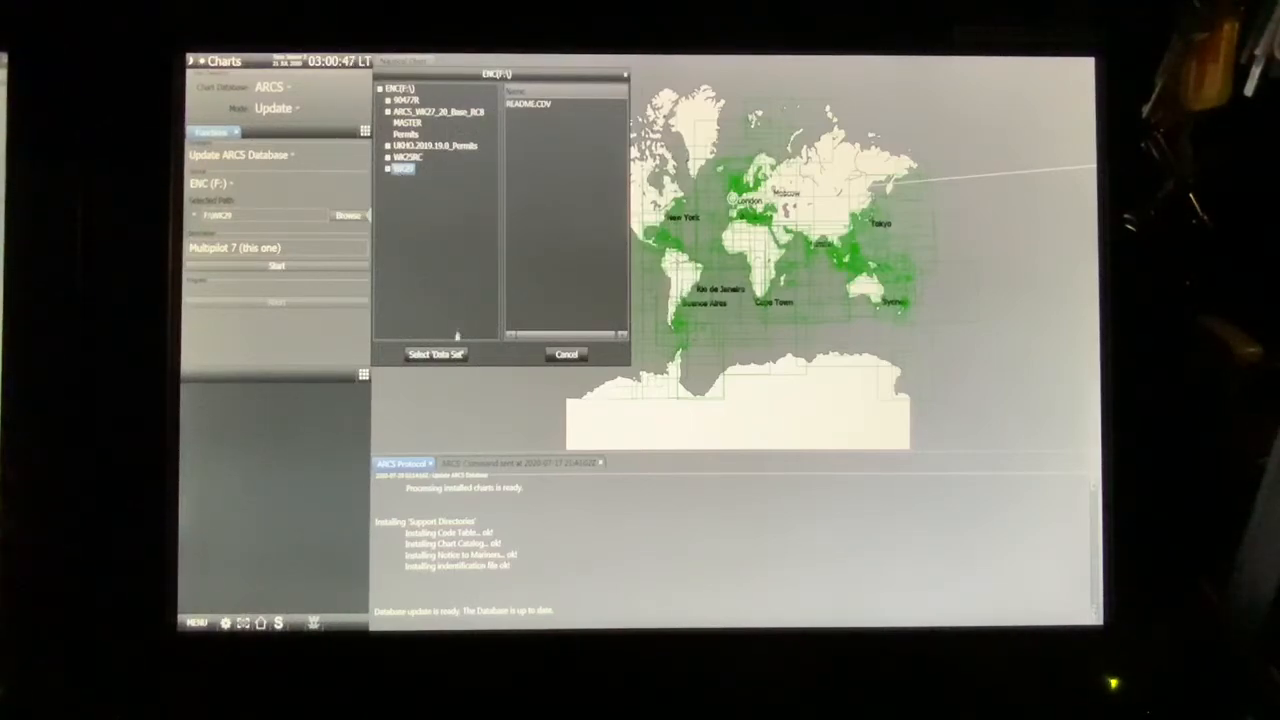
click(566, 352)
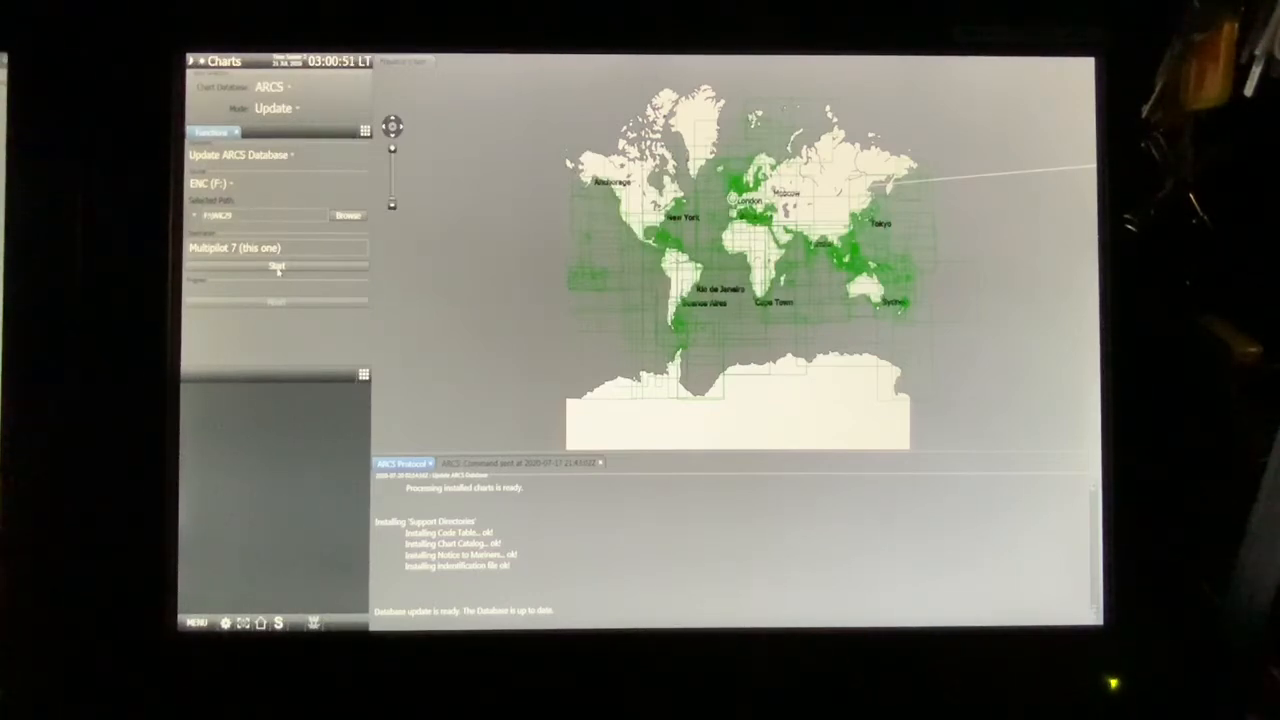
Start the ARCS database update with the WK28 data and let it run to completion.
click(276, 266)
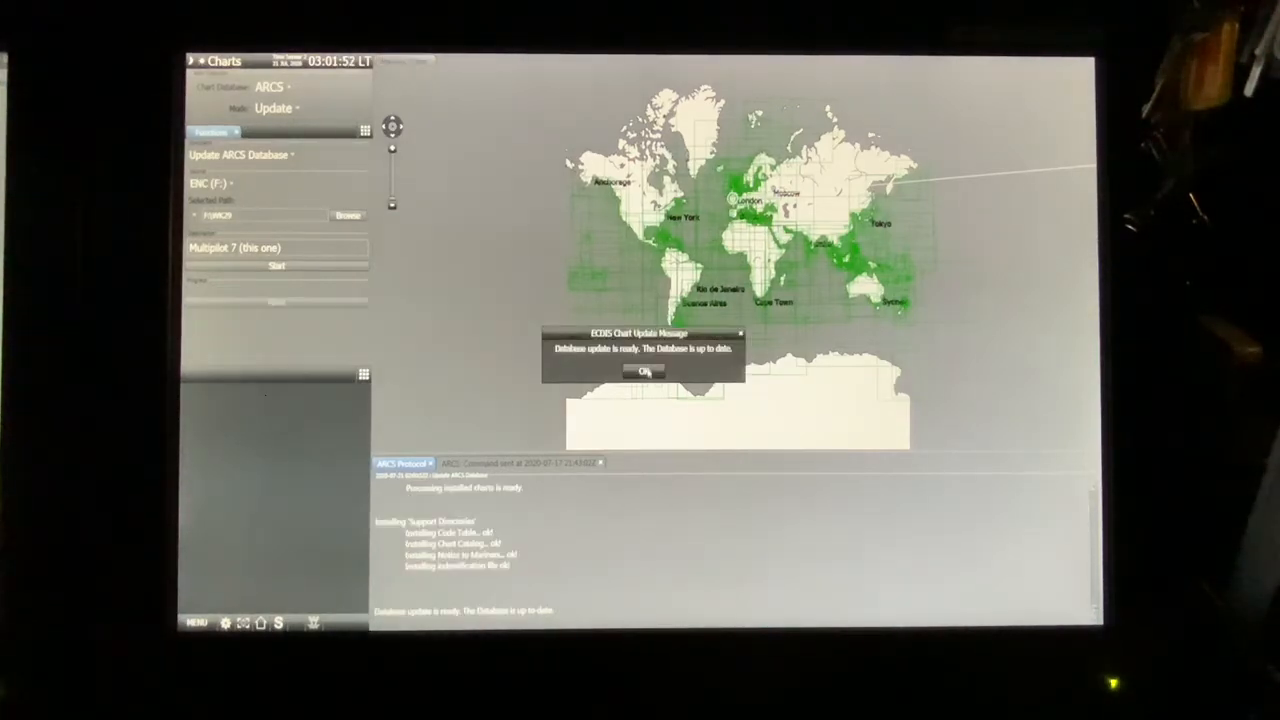
Acknowledge the up-to-date message, set Mode to Maintenance and list the Choose Function options.
click(644, 370)
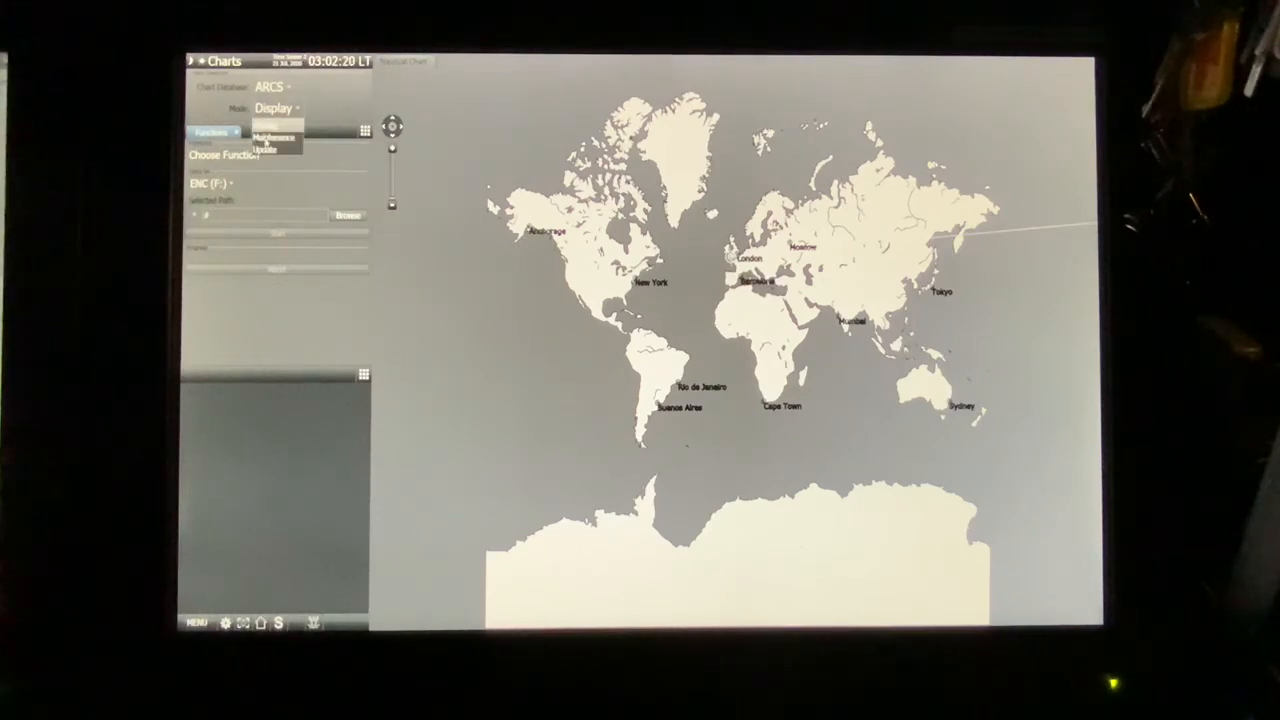
click(272, 136)
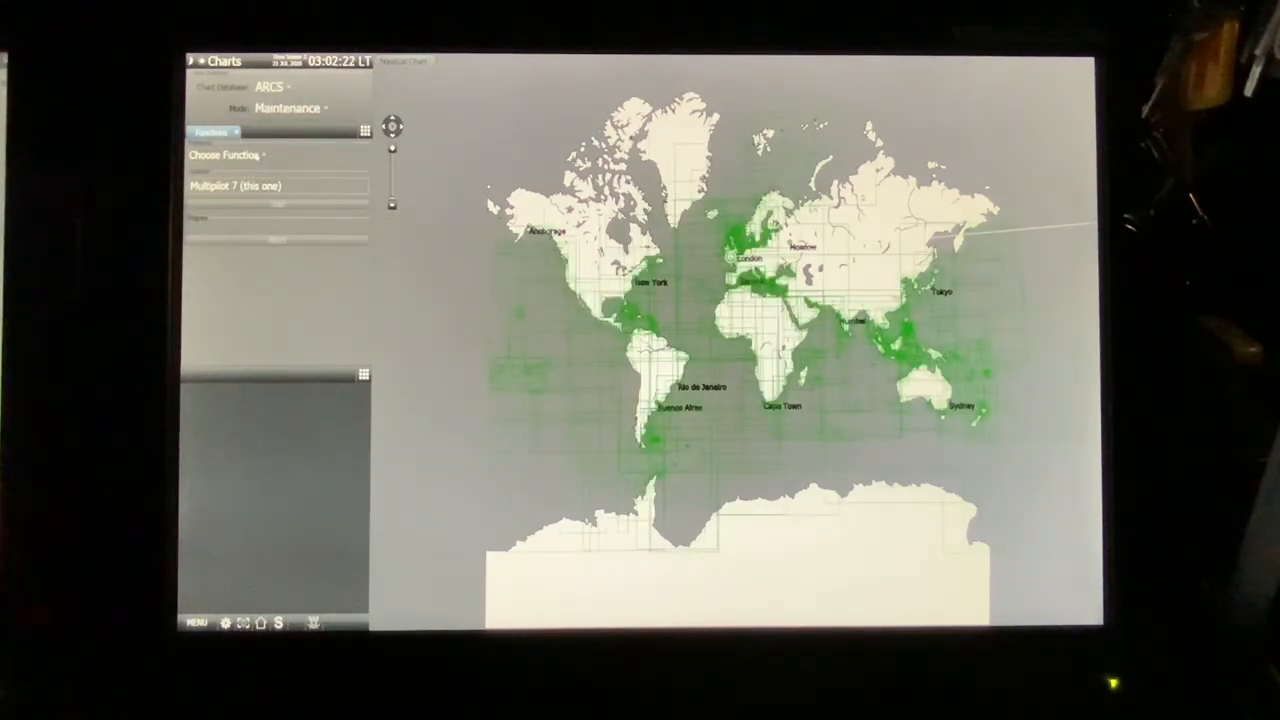
click(240, 156)
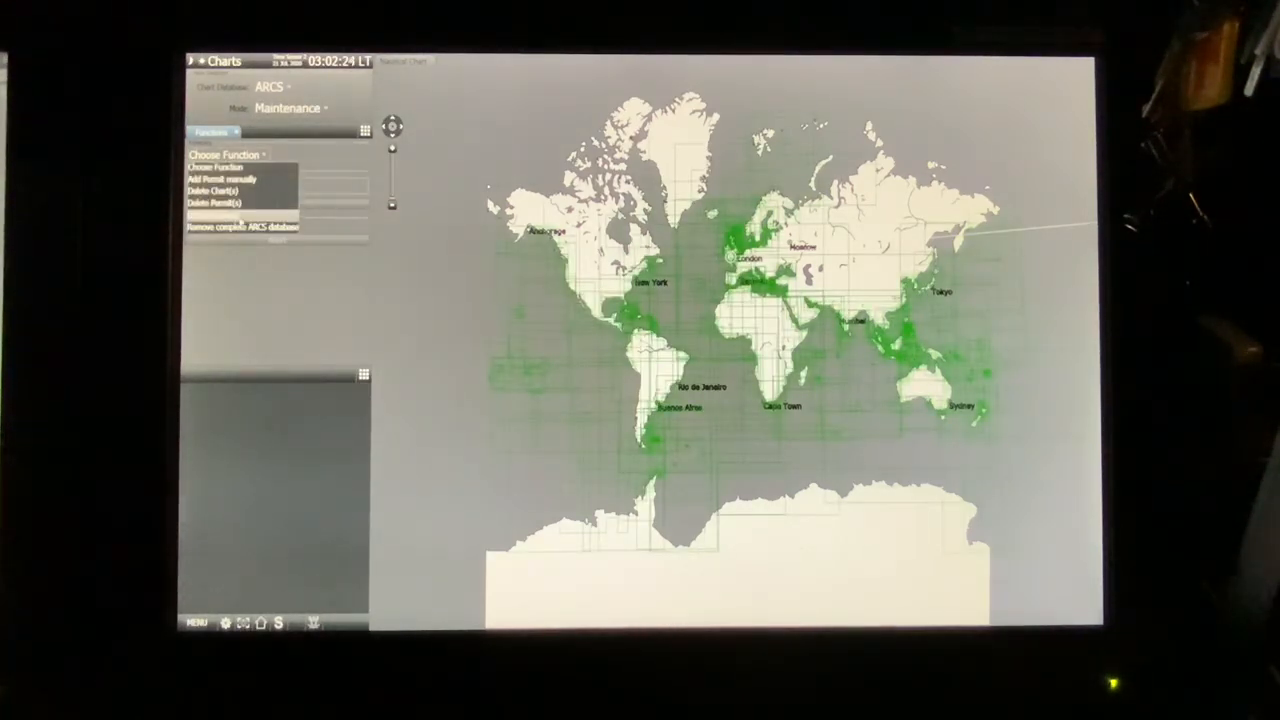